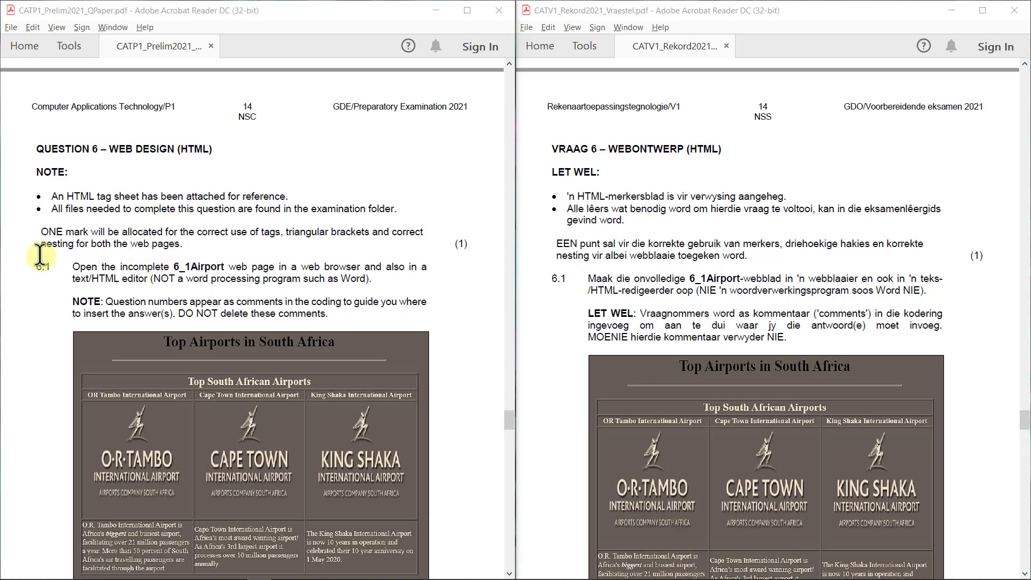
# Step: Open the 6_1Airport web page from the Data folder with Edit with Notepad++
pyautogui.scroll(-3)
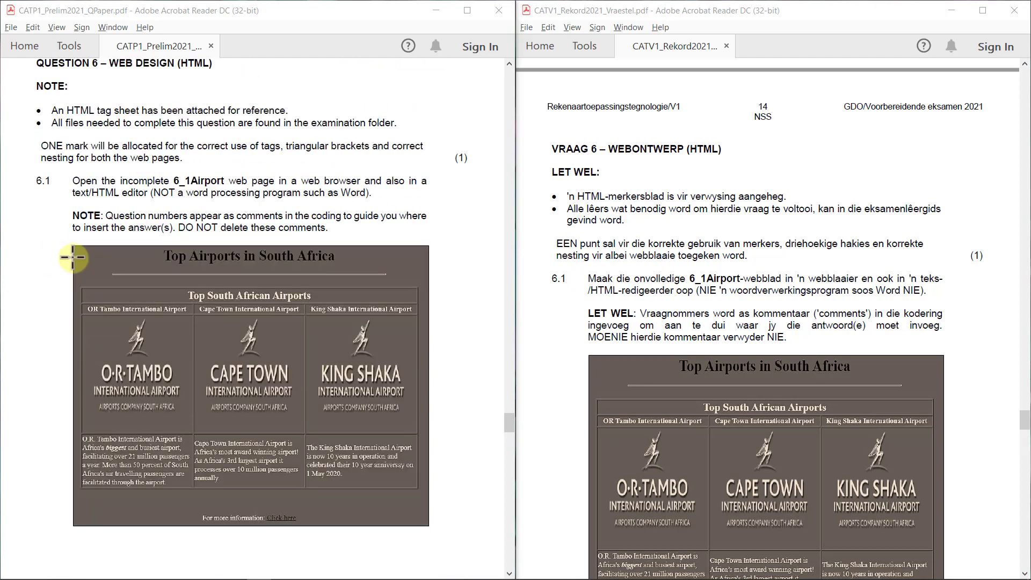
pyautogui.scroll(-3)
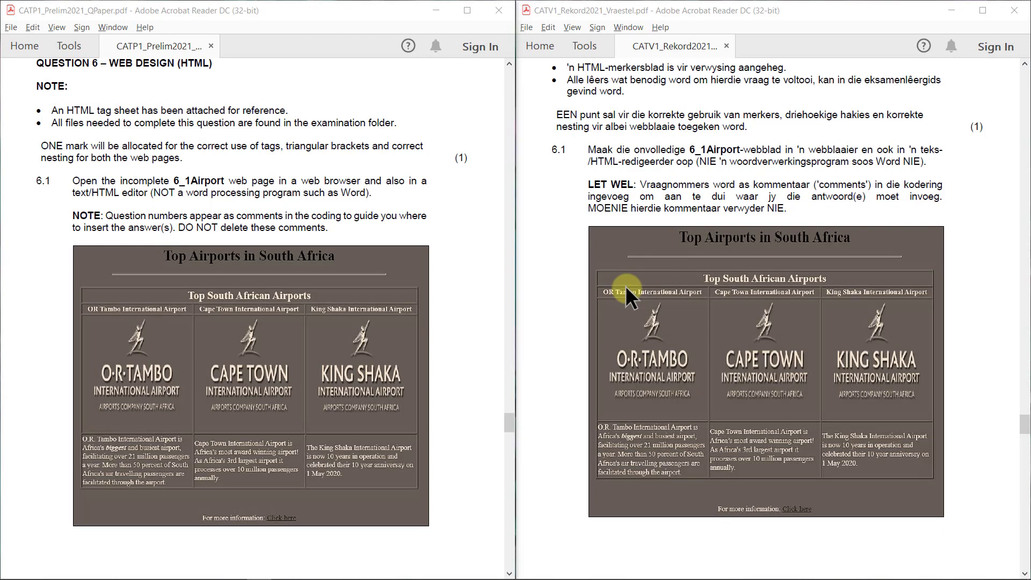
pyautogui.moveTo(485, 231)
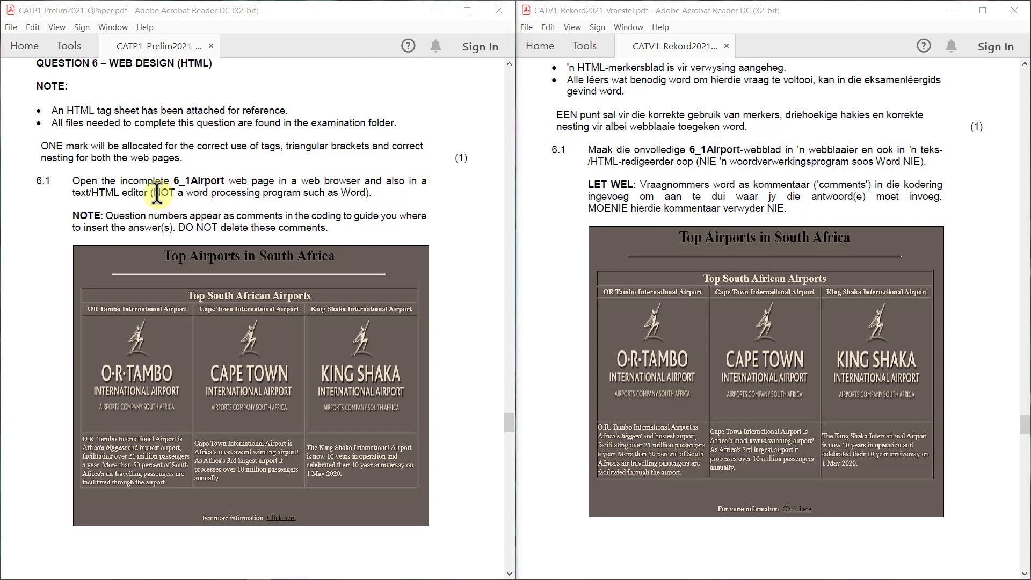
pyautogui.moveTo(361, 195)
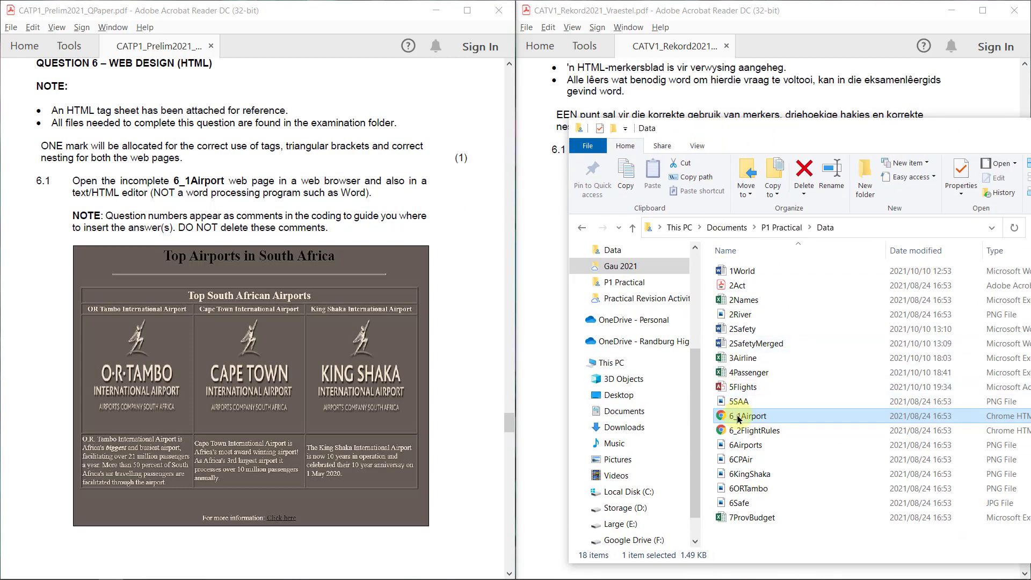
pyautogui.rightClick(743, 415)
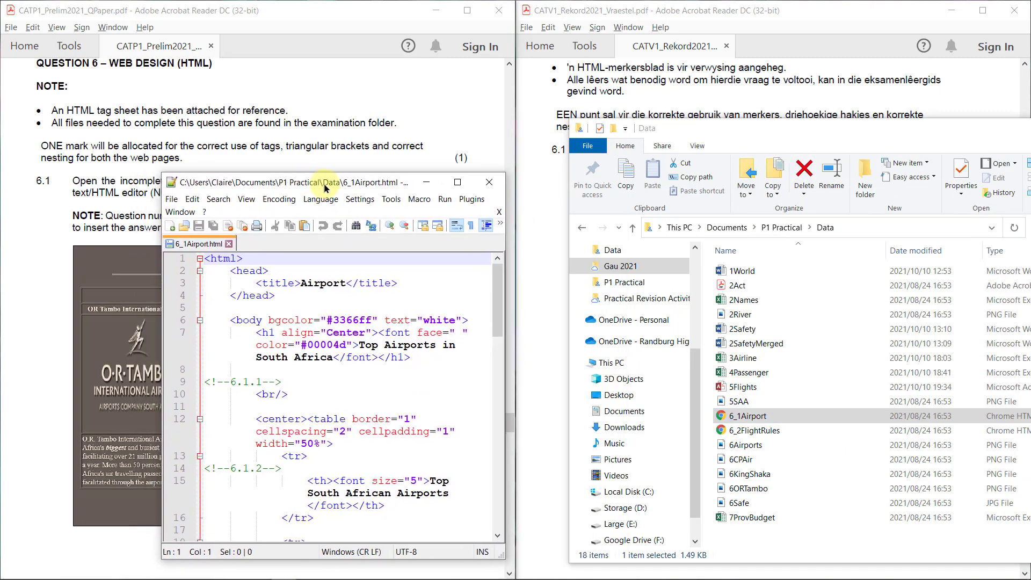
pyautogui.click(456, 182)
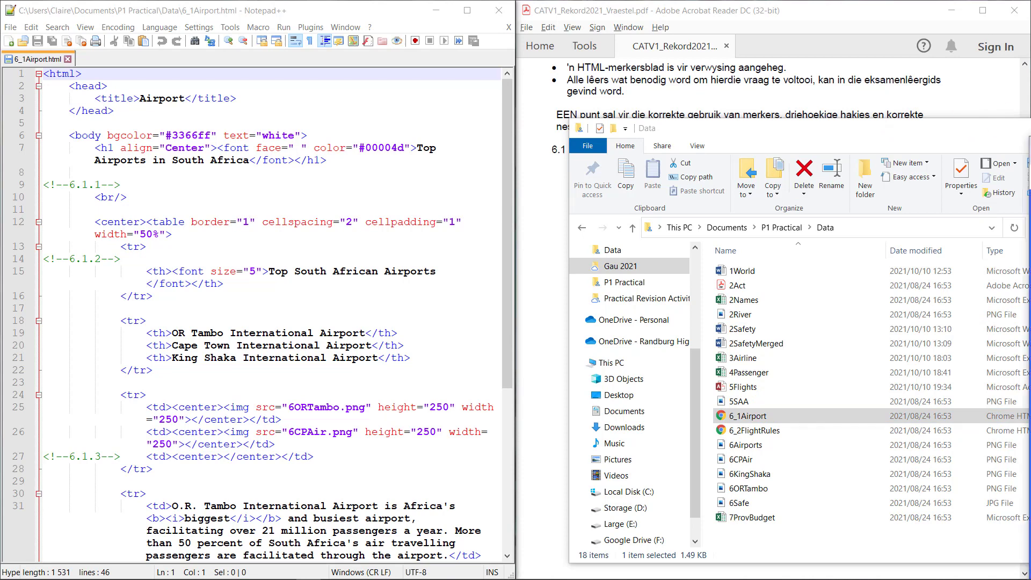
# Step: Open 6_1Airport.html in Chrome beside its Notepad++ code
pyautogui.doubleClick(745, 416)
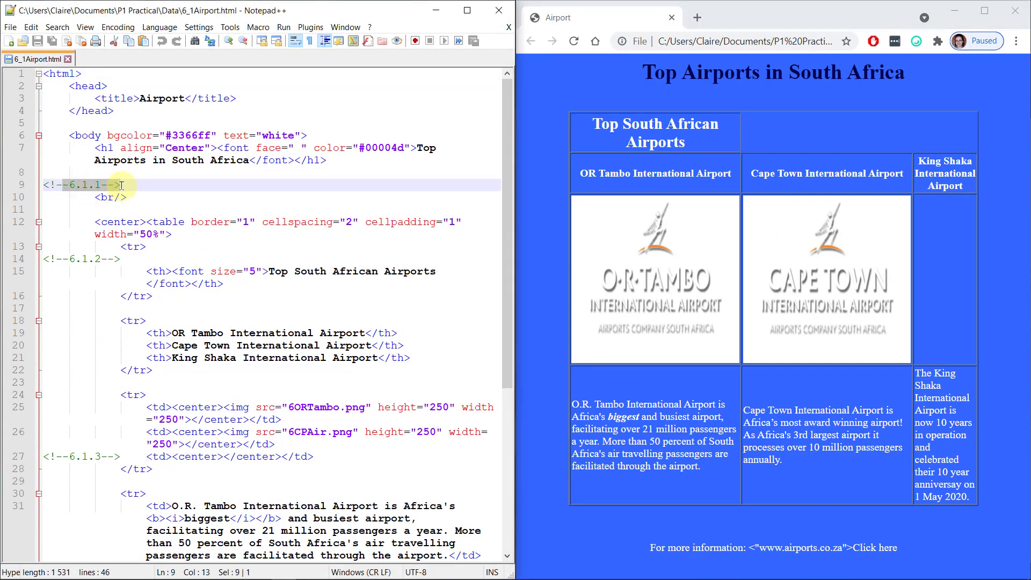
# Step: Insert <hr width=30%/> after the <!--6.1.1--> comment under the heading
pyautogui.click(118, 185)
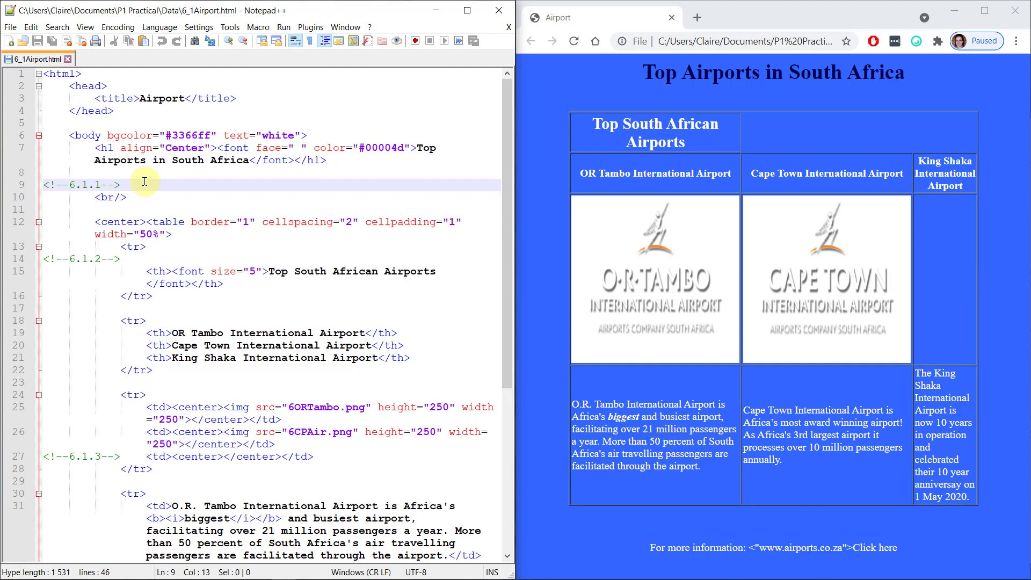
pyautogui.write('<hr/>')
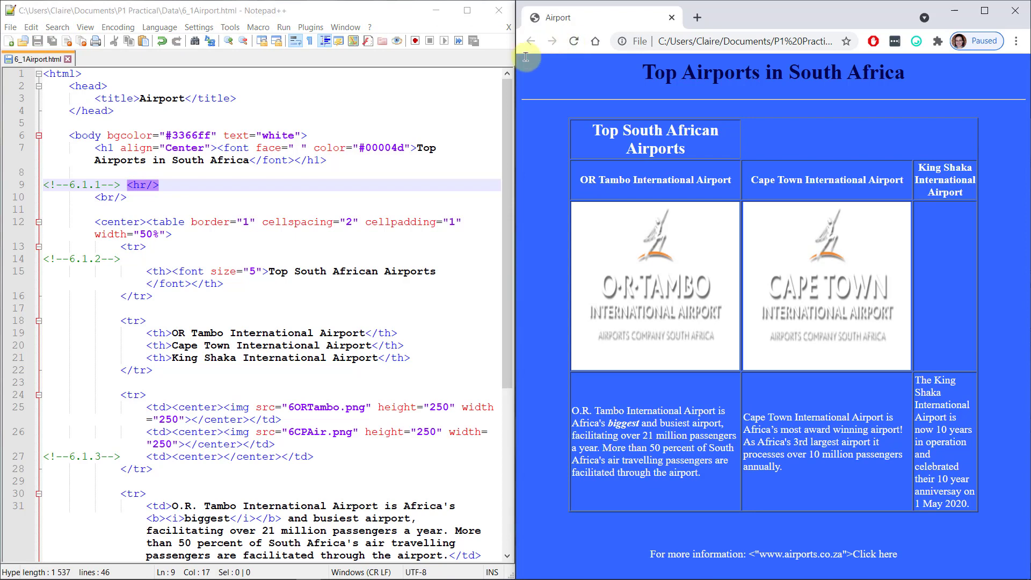
pyautogui.moveTo(277, 191)
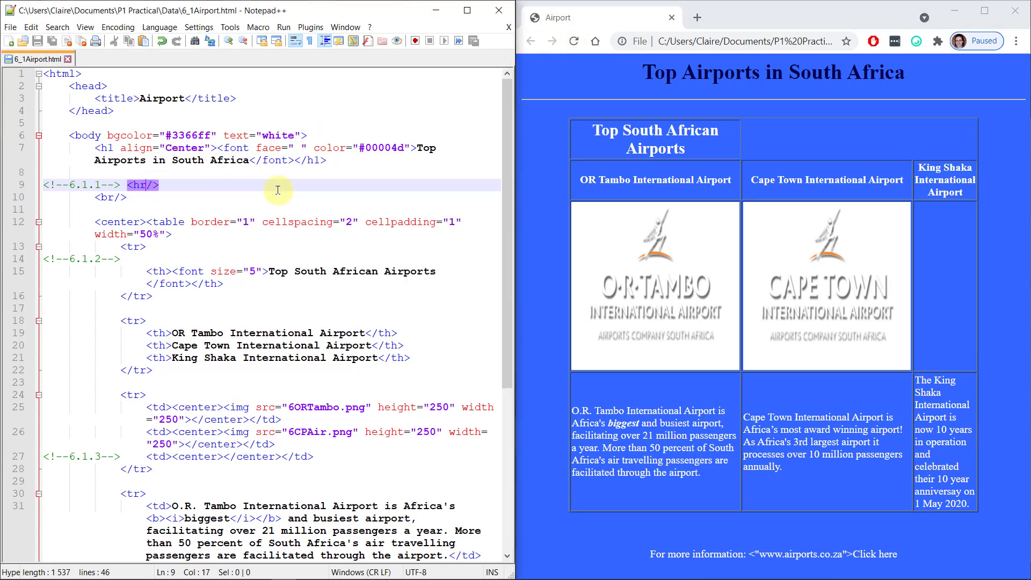
pyautogui.write('width=')
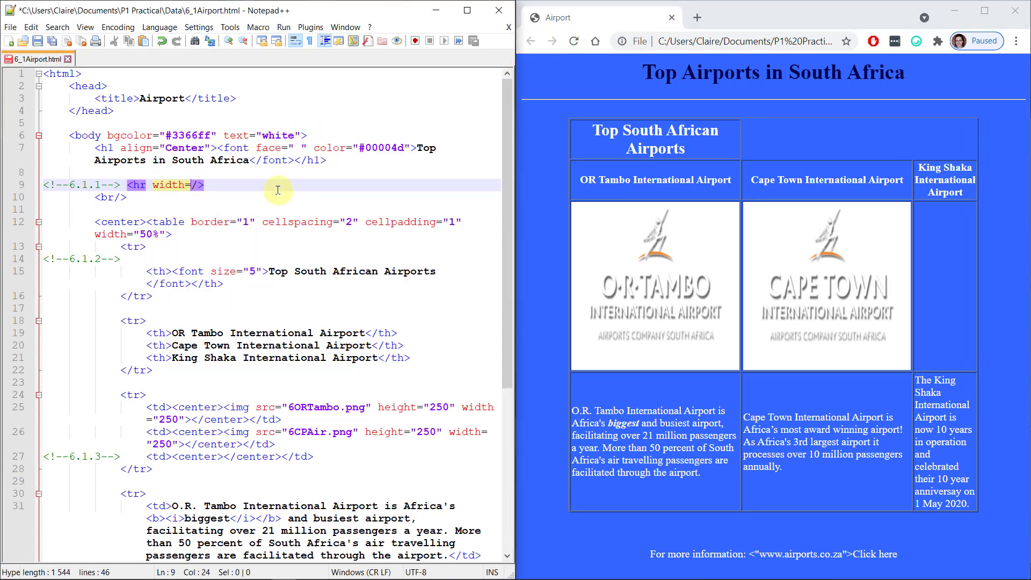
pyautogui.write('30%')
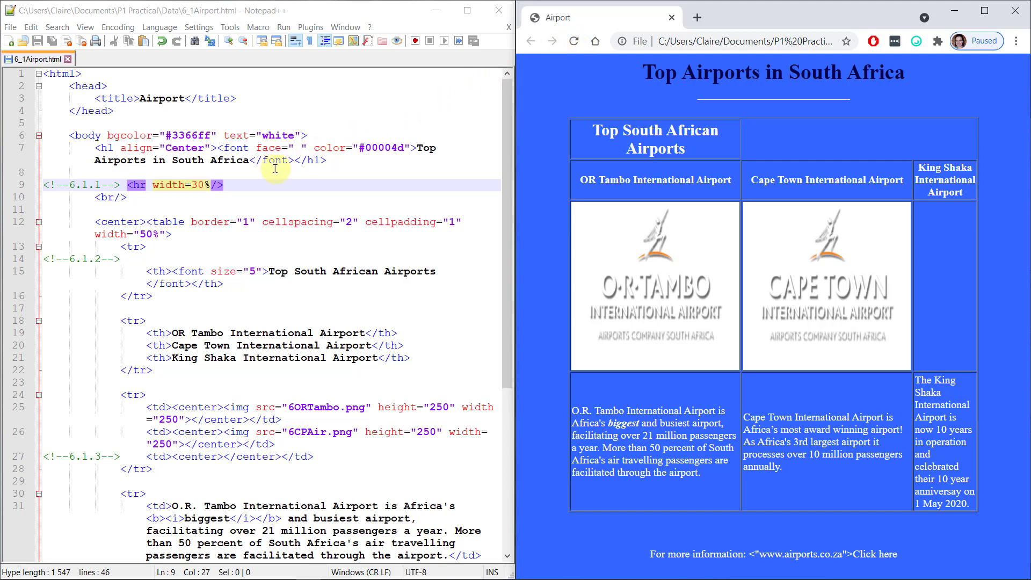
pyautogui.moveTo(242, 189)
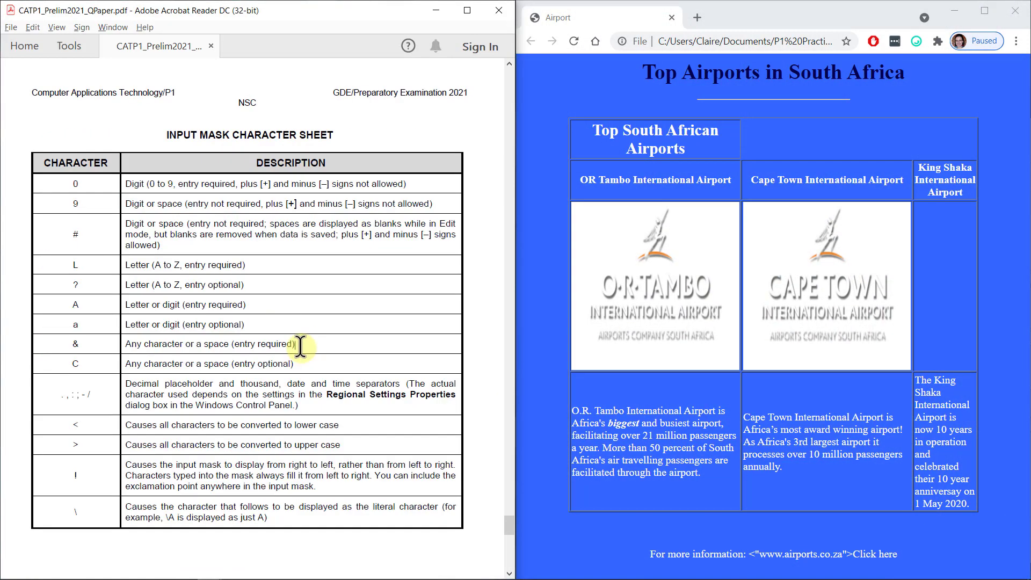
# Step: Scroll the exam PDF to the HTML tag sheet's Table Tags section
pyautogui.scroll(-3)
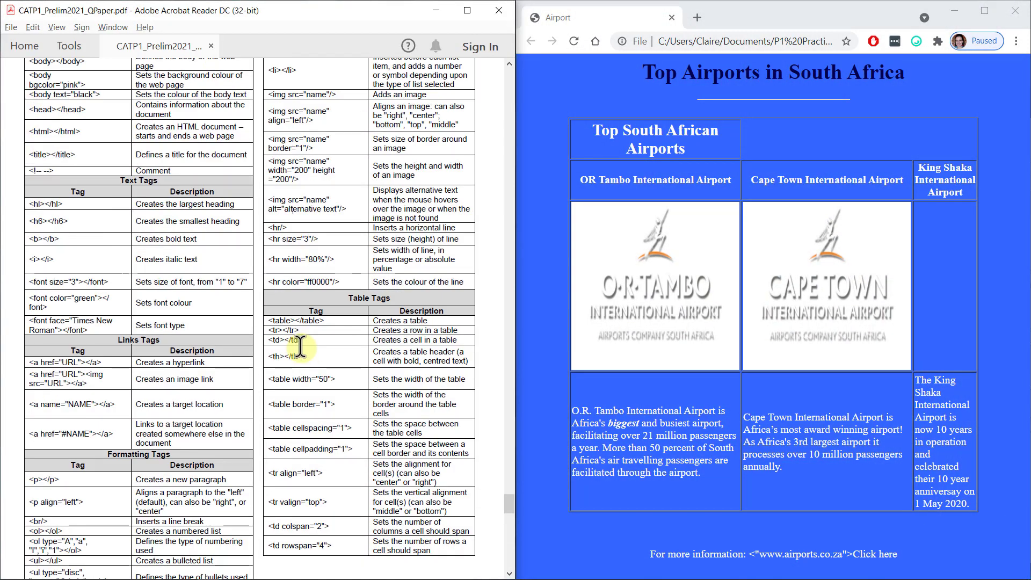
pyautogui.scroll(-3)
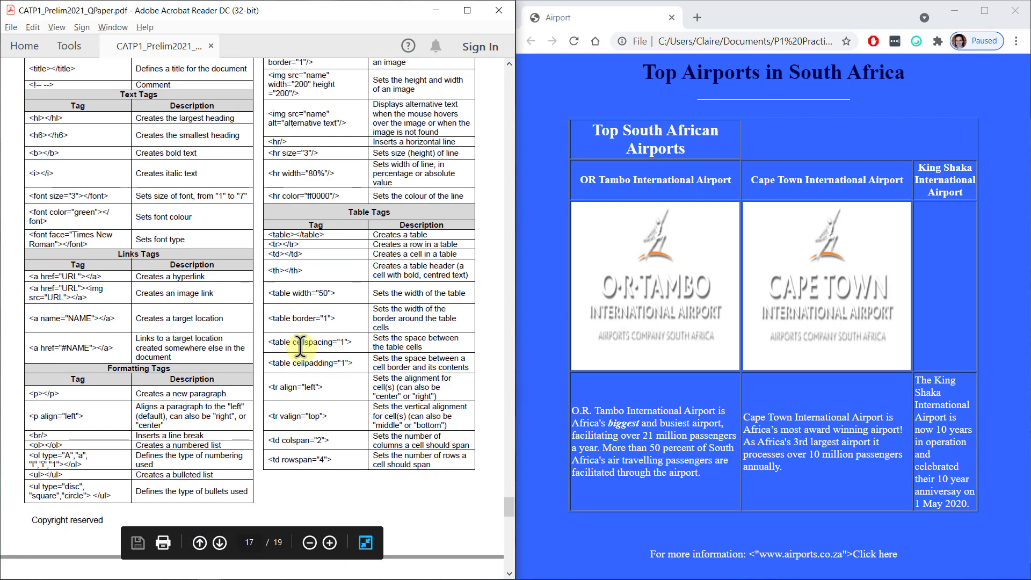
pyautogui.moveTo(296, 367)
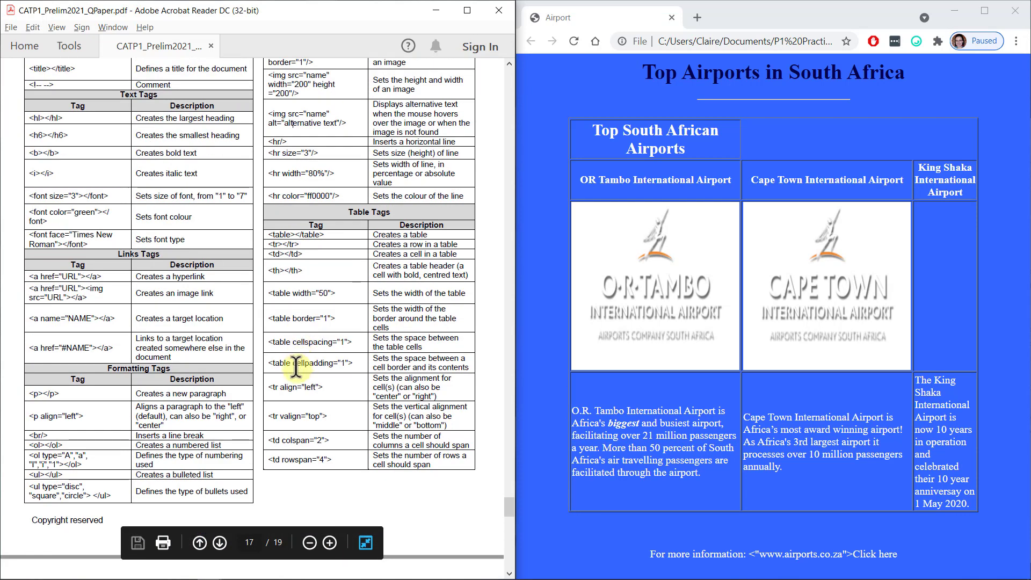
pyautogui.moveTo(280, 439)
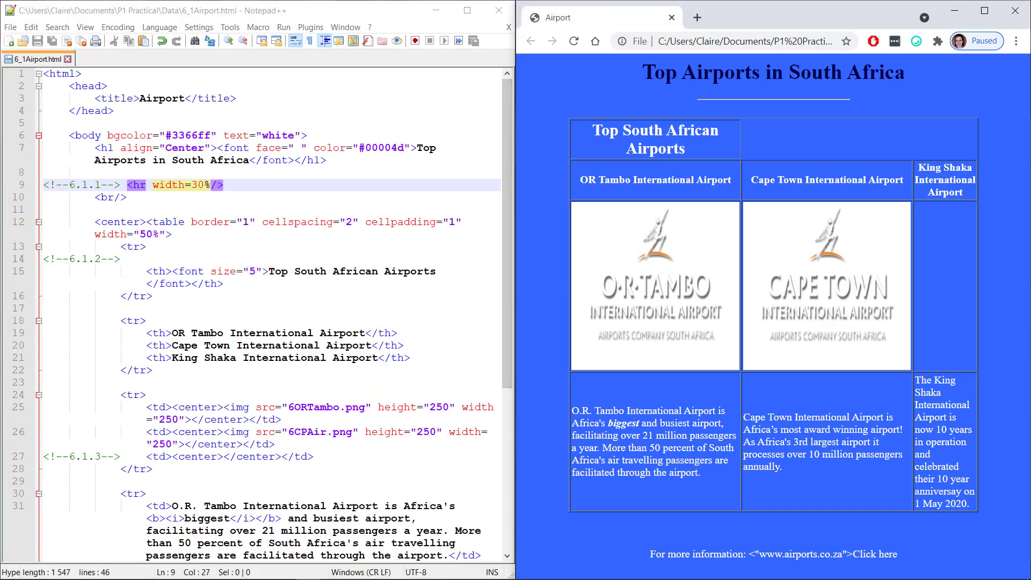
# Step: Add colspan=3 to the Top South African Airports <th>, save and reload Chrome
pyautogui.click(162, 270)
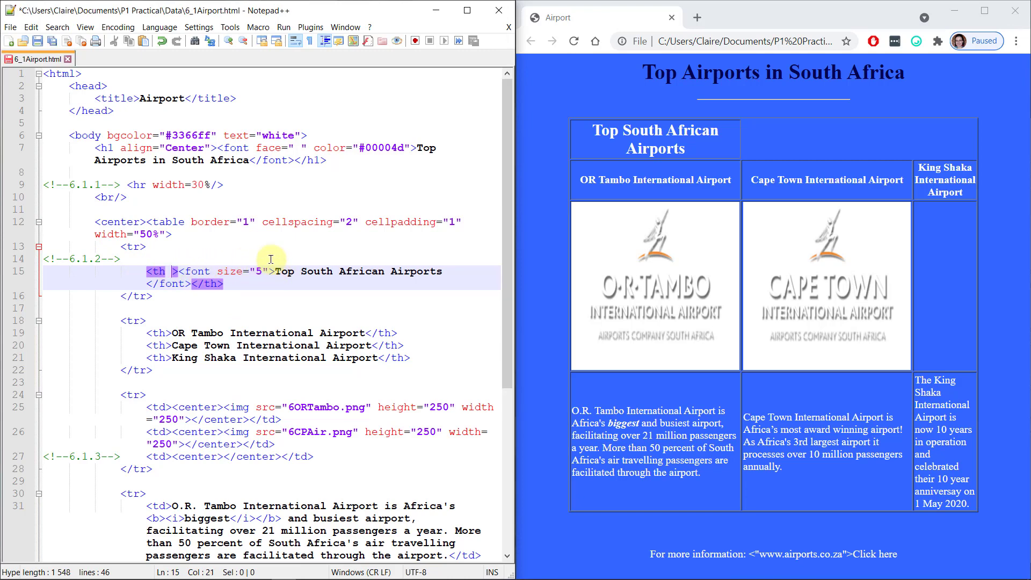
pyautogui.write('colpan')
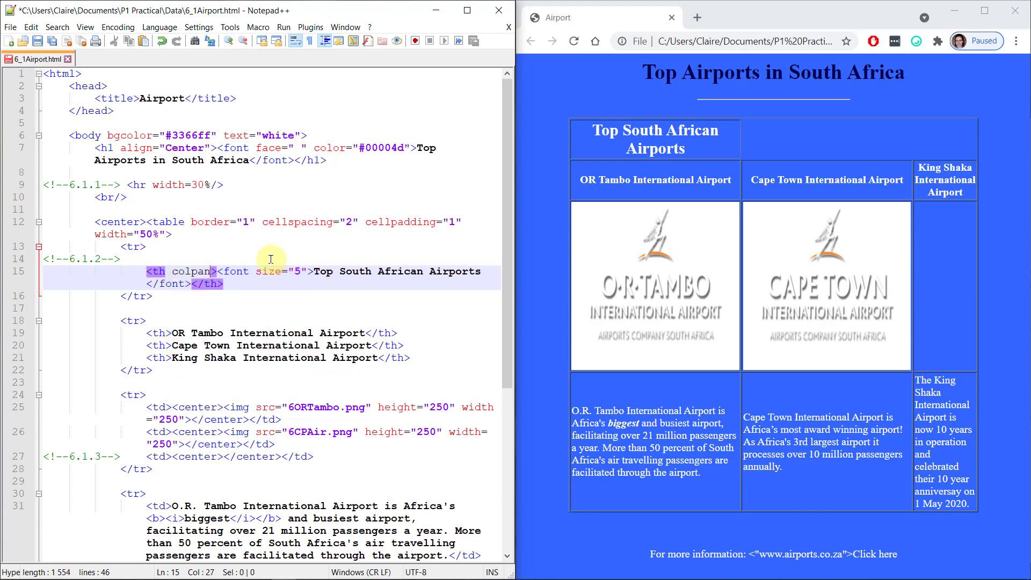
pyautogui.press('backspace')
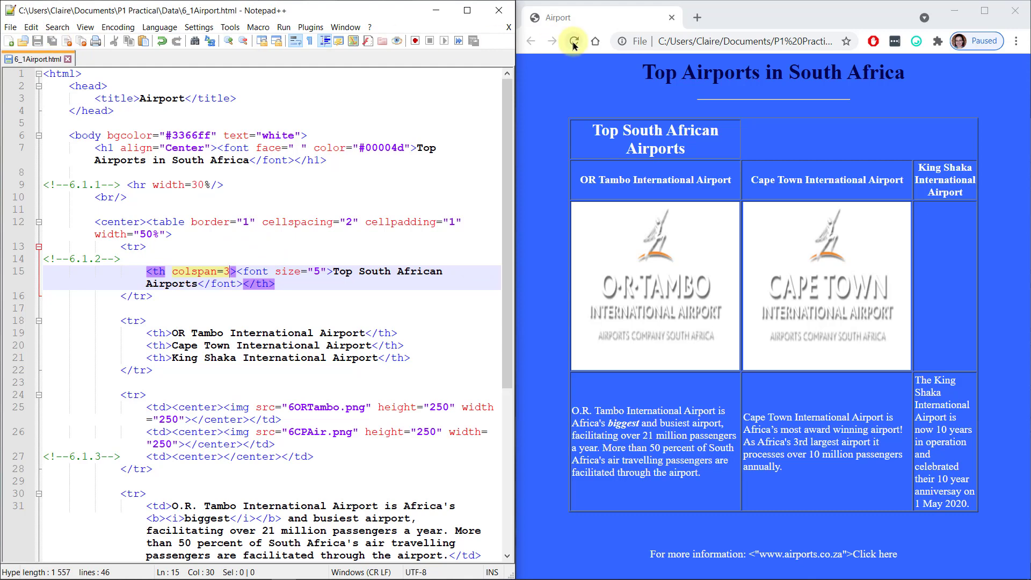
pyautogui.click(574, 40)
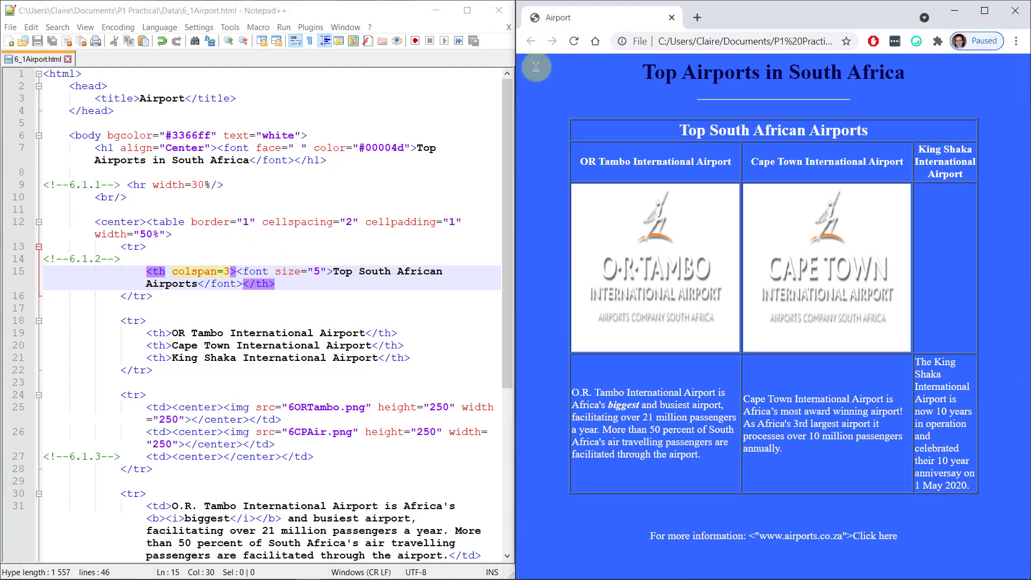
pyautogui.click(236, 272)
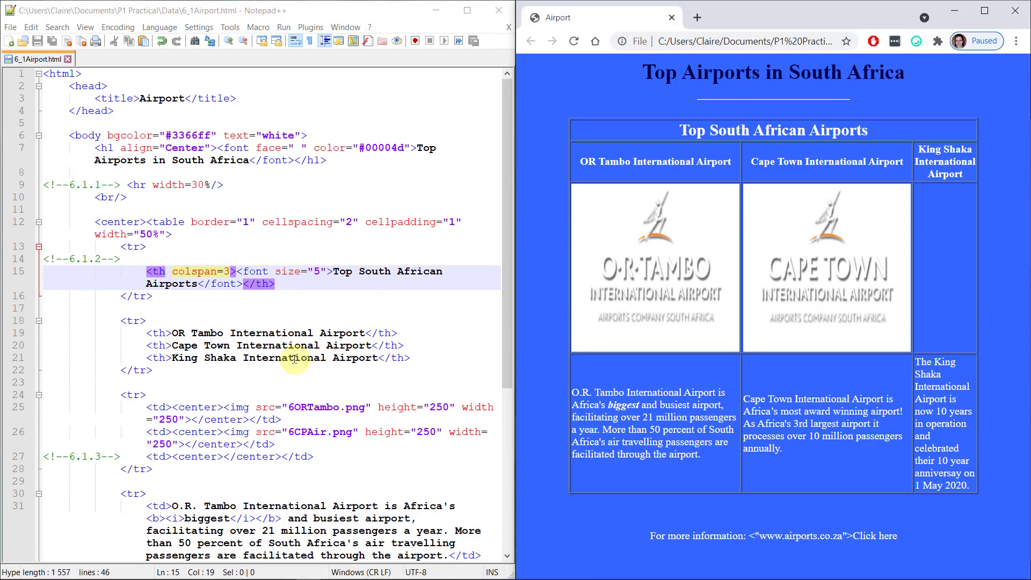
# Step: Copy the 6CPAir img cell into the empty cell as 6KingShaka.png at 250 by 250 and save
pyautogui.scroll(-3)
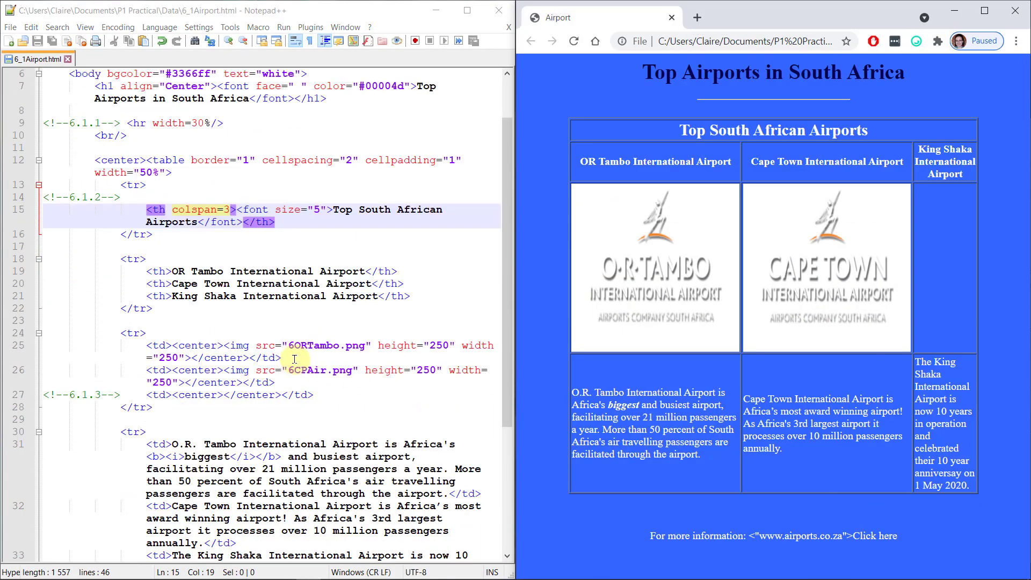
pyautogui.scroll(-3)
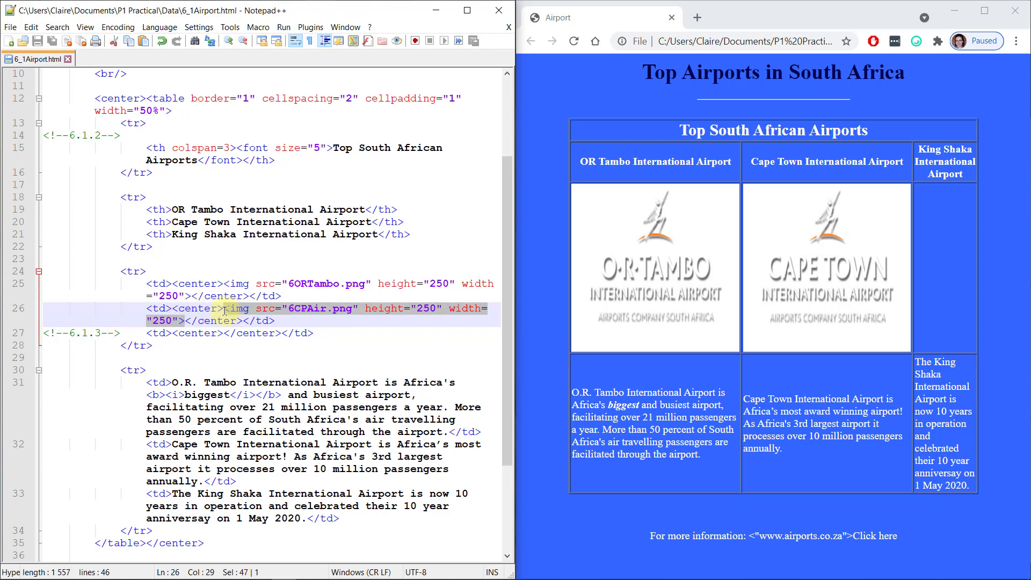
pyautogui.click(348, 333)
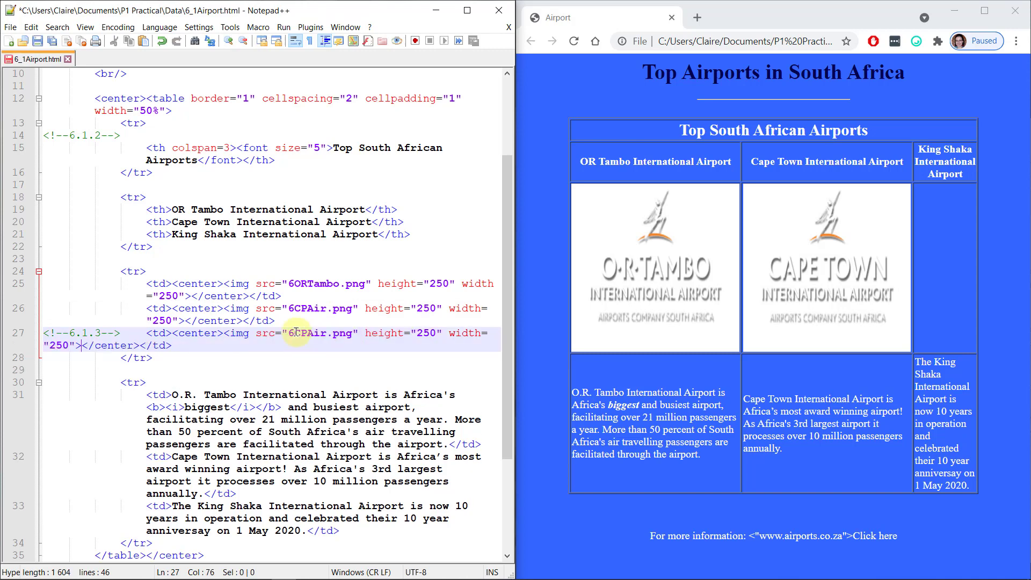
pyautogui.doubleClick(306, 333)
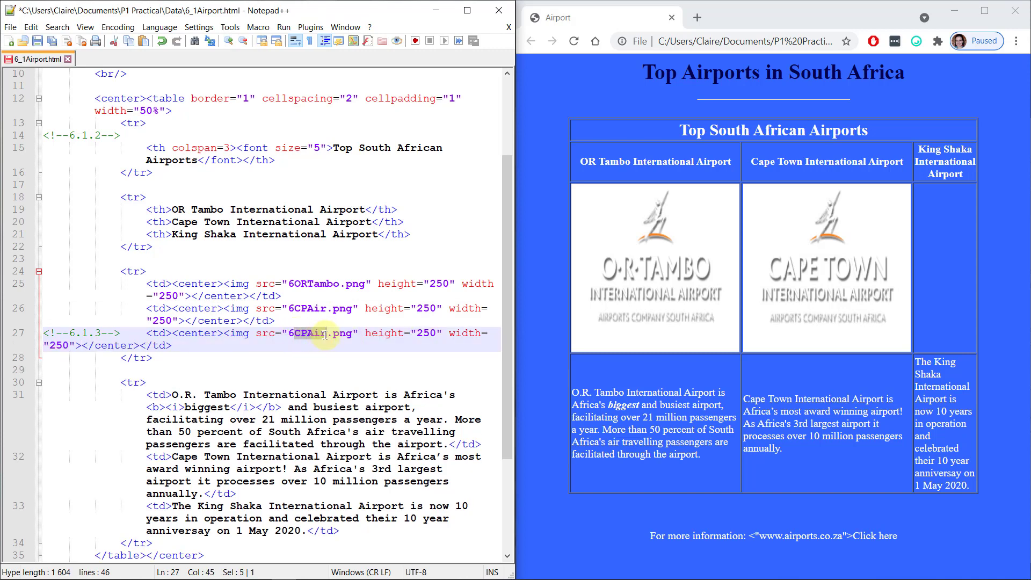
pyautogui.write('KingShaka')
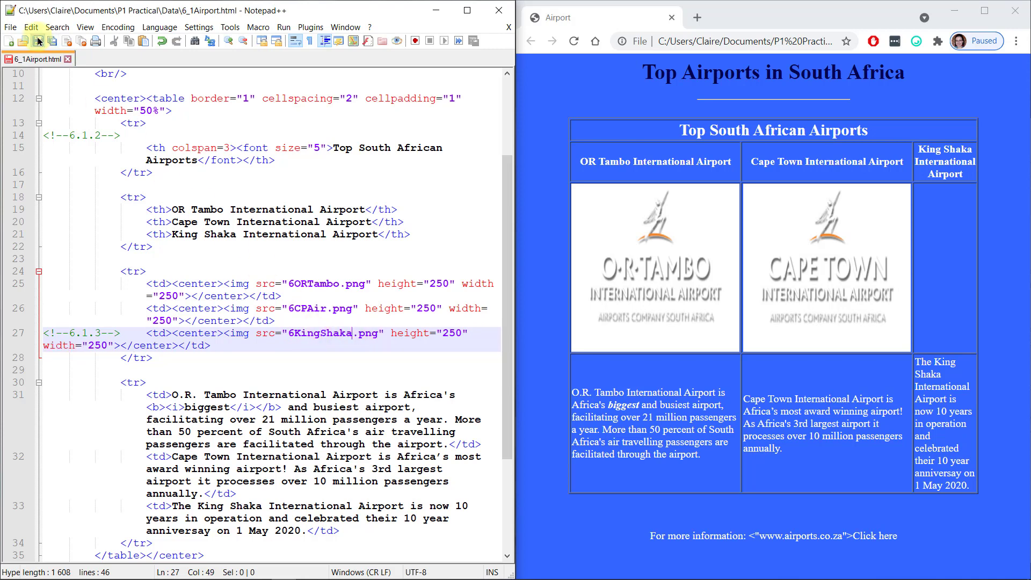
pyautogui.click(574, 41)
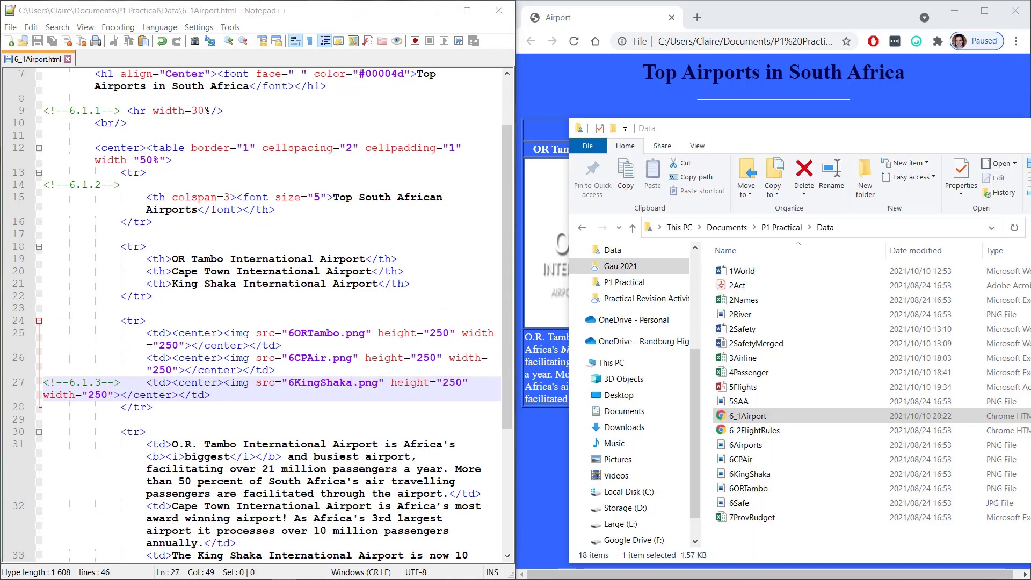
# Step: Show file name extensions in the Data folder, confirming 6KingShaka.png
pyautogui.click(620, 135)
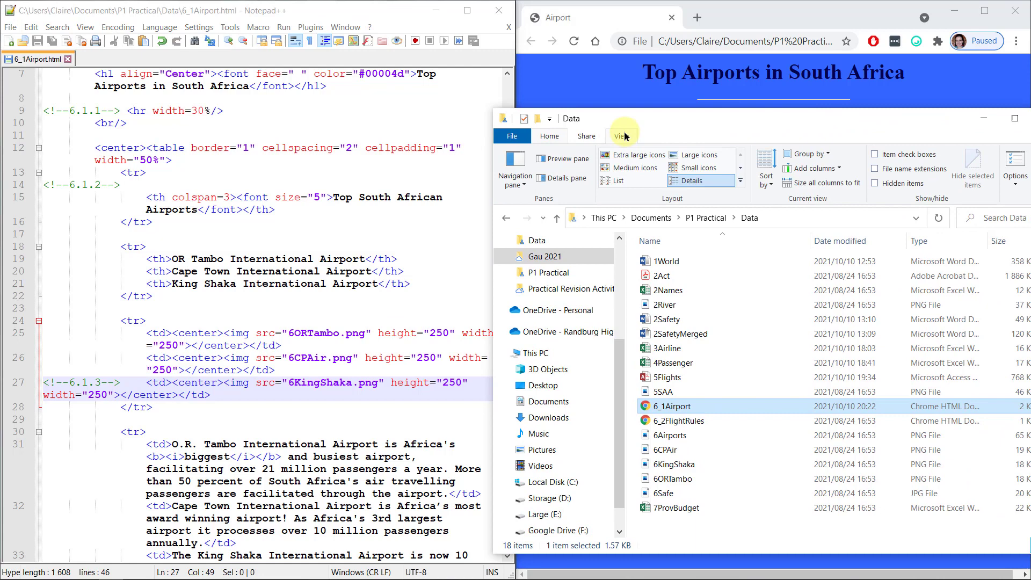
pyautogui.moveTo(645, 137)
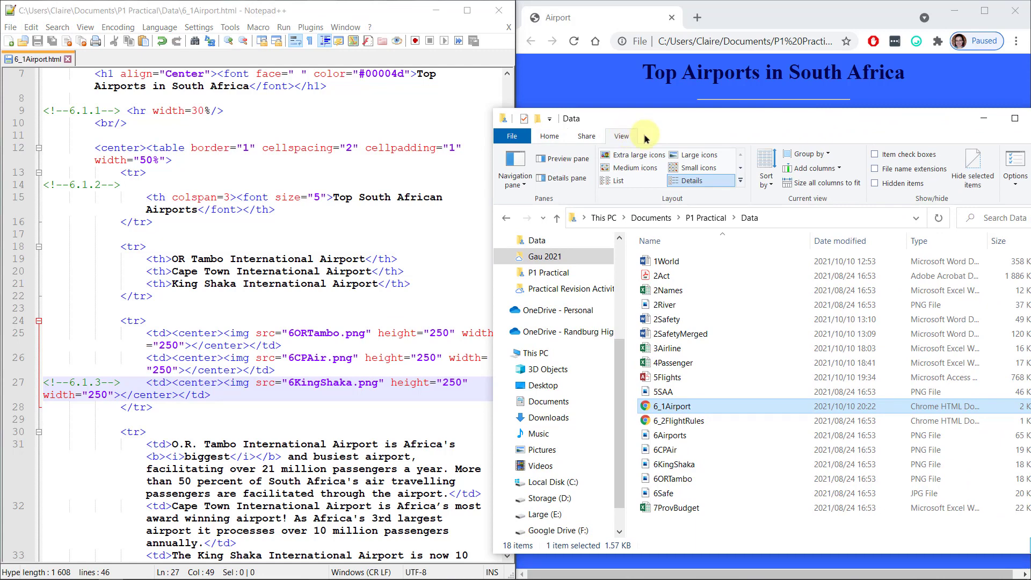
pyautogui.click(878, 169)
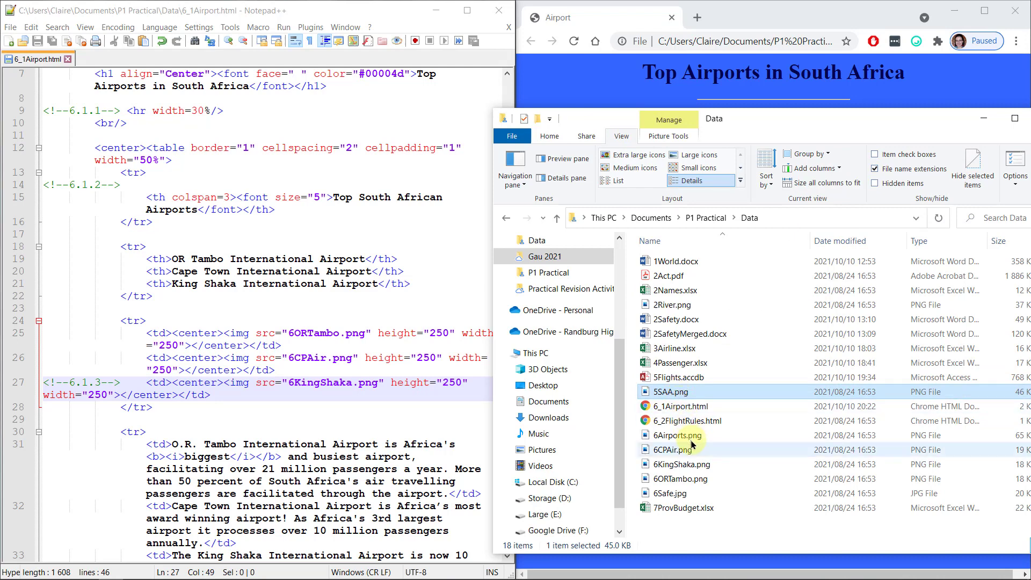
pyautogui.click(679, 464)
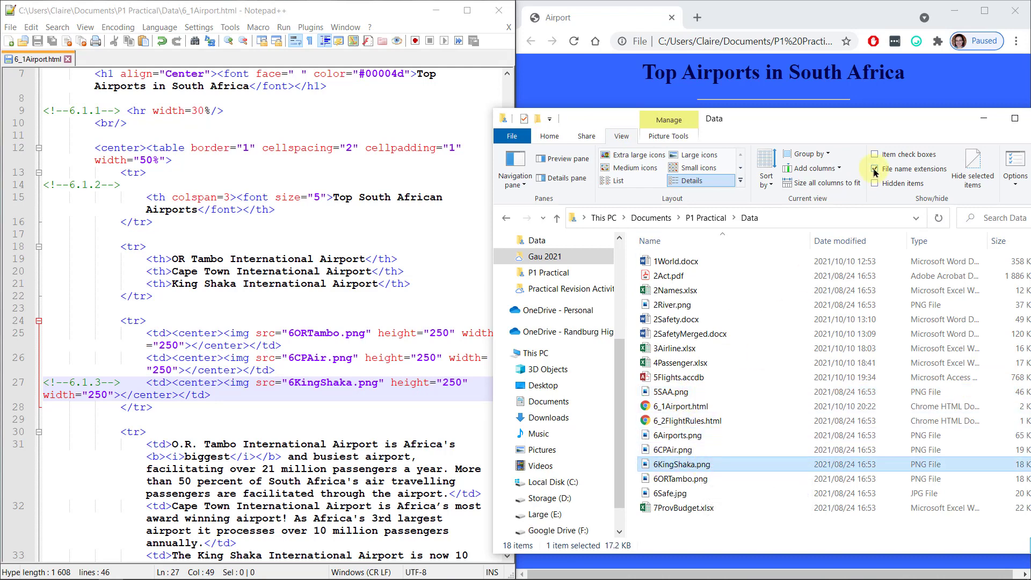
pyautogui.moveTo(874, 170)
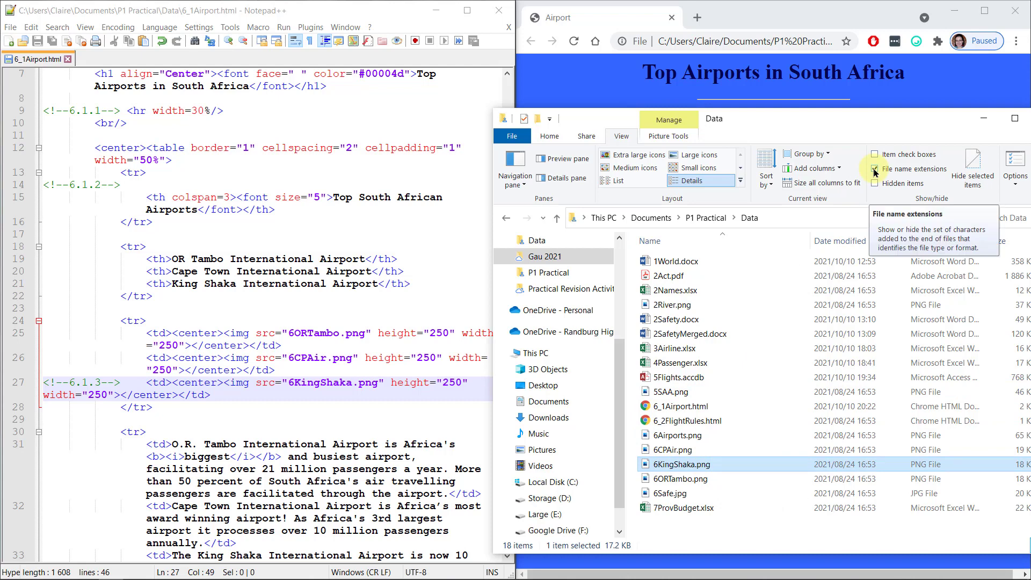
pyautogui.click(877, 169)
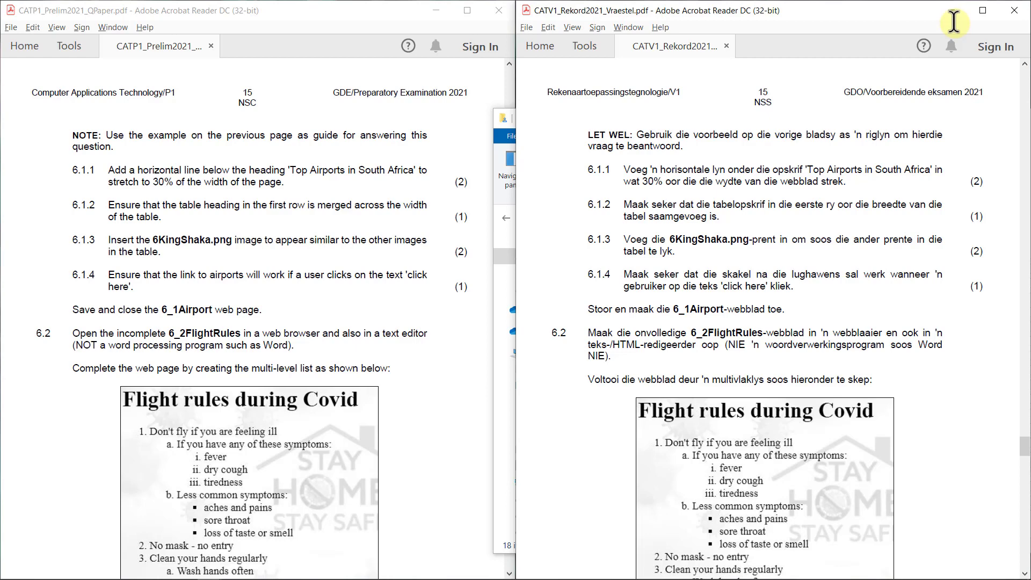
pyautogui.moveTo(433, 209)
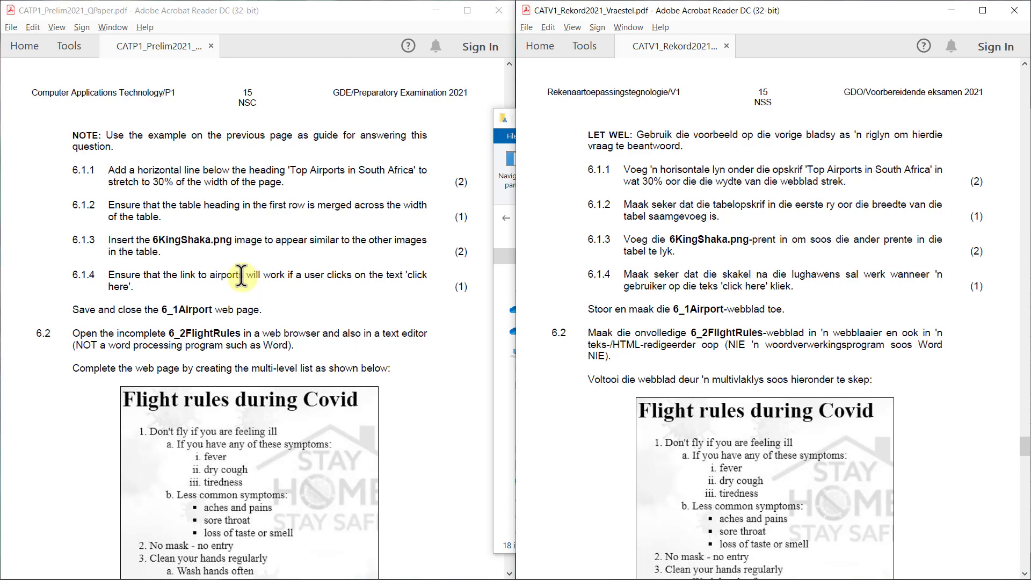
pyautogui.moveTo(408, 275)
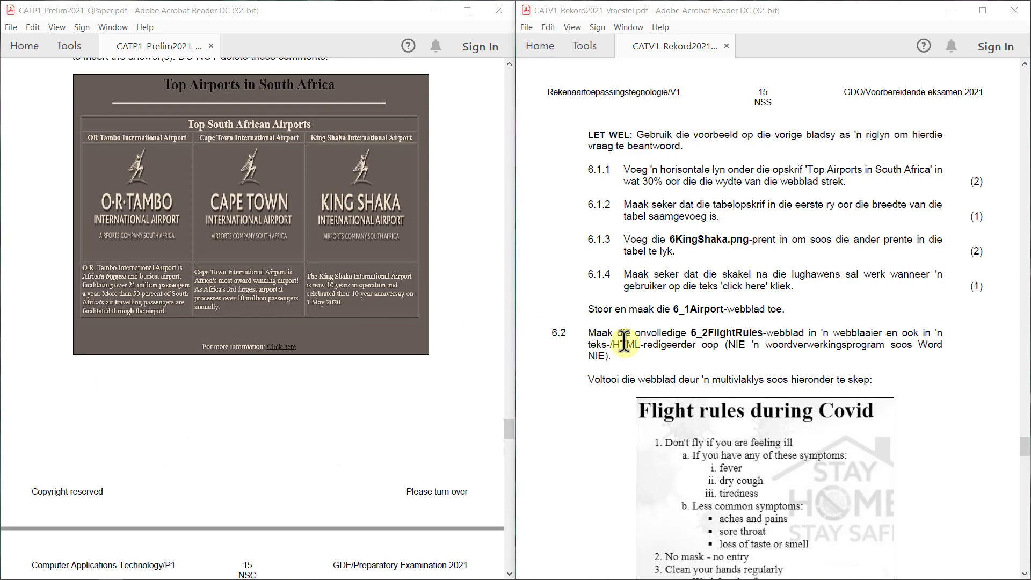
pyautogui.scroll(-3)
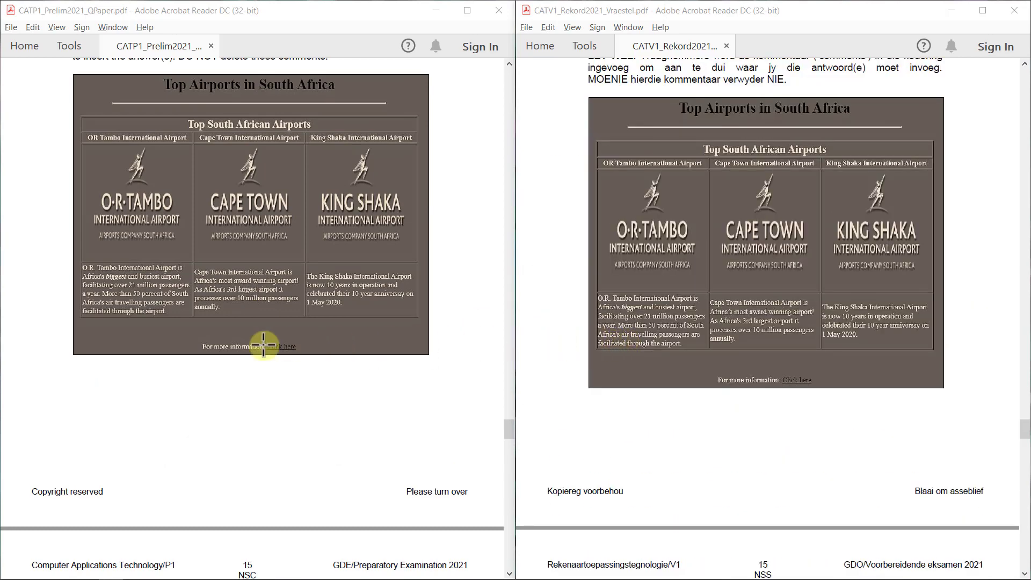
pyautogui.moveTo(161, 347)
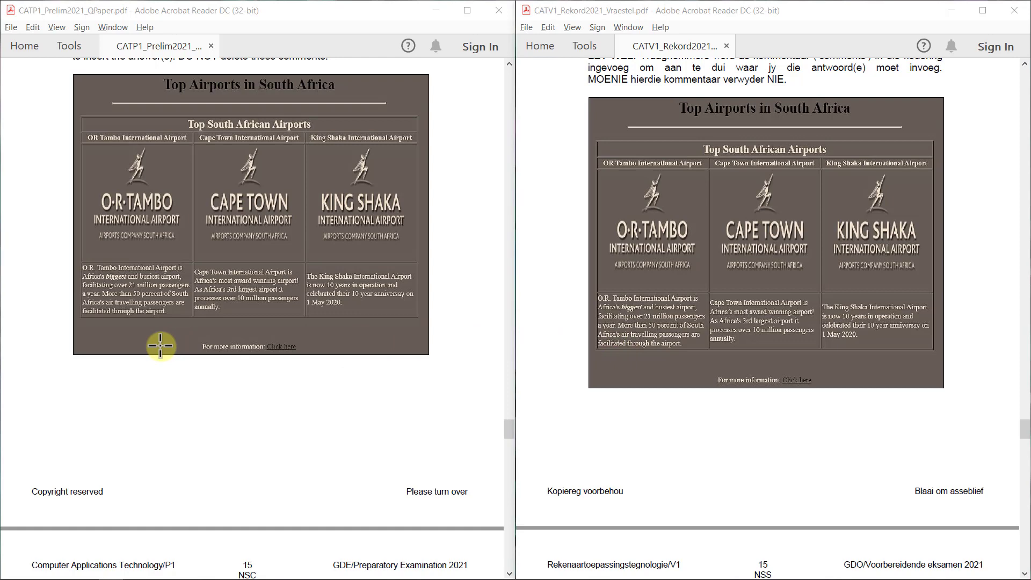
pyautogui.scroll(-3)
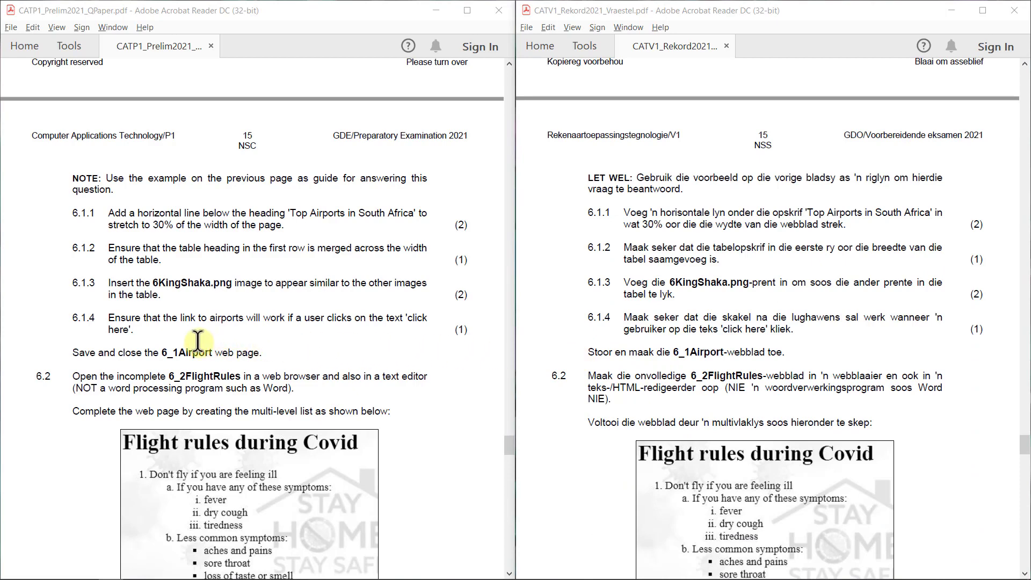
pyautogui.moveTo(416, 321)
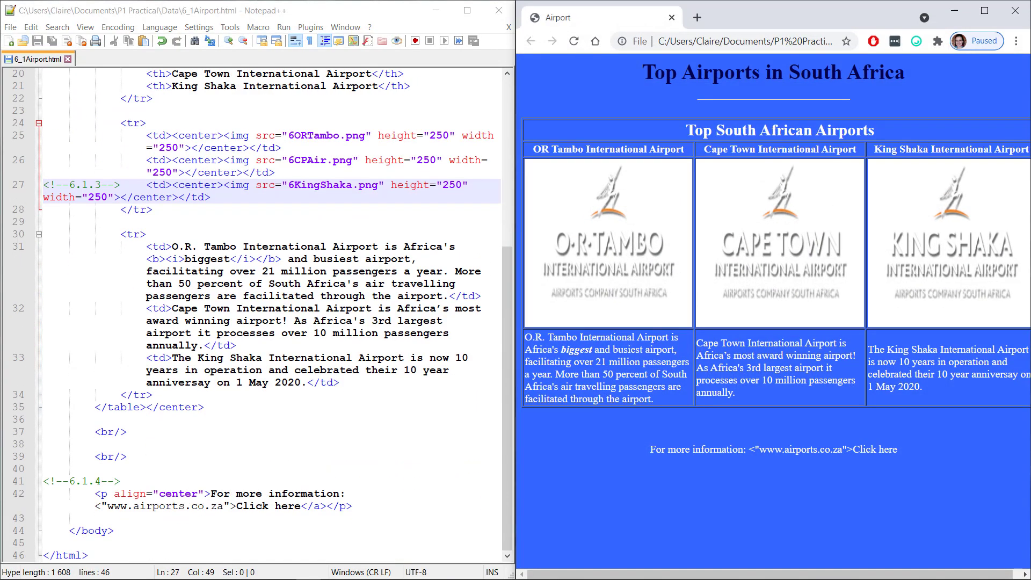
pyautogui.click(78, 486)
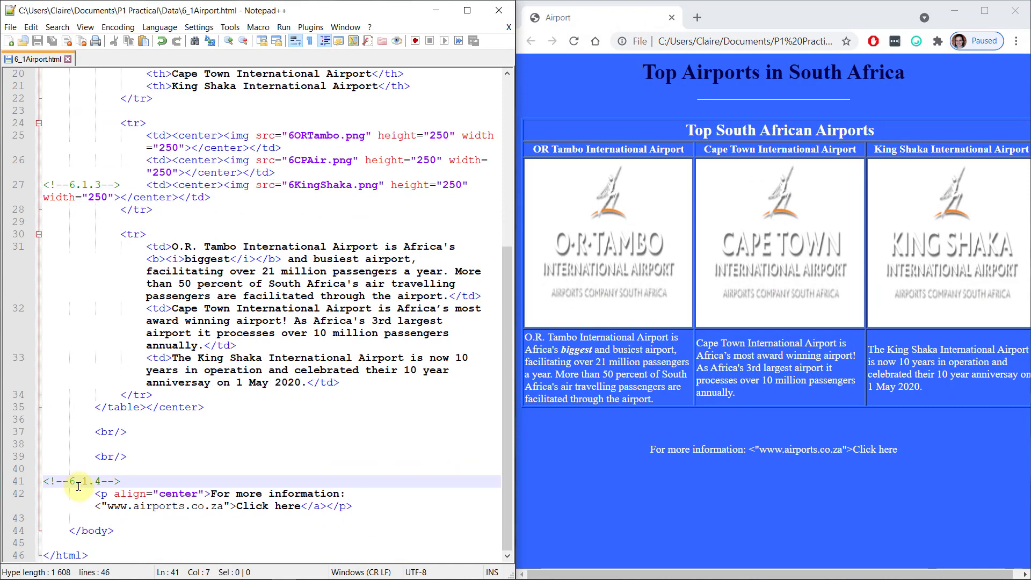
pyautogui.doubleClick(116, 506)
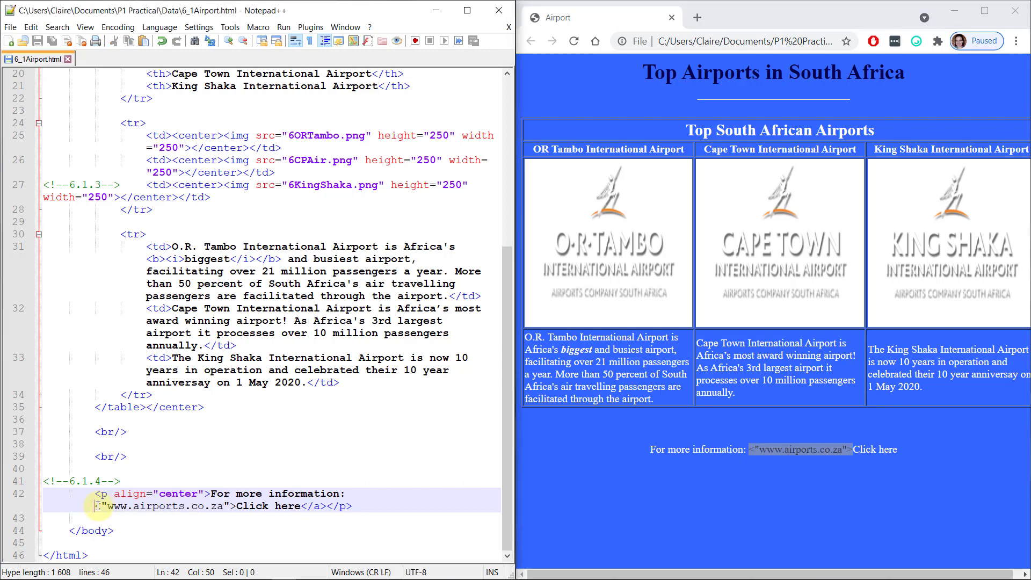
pyautogui.write('<a')
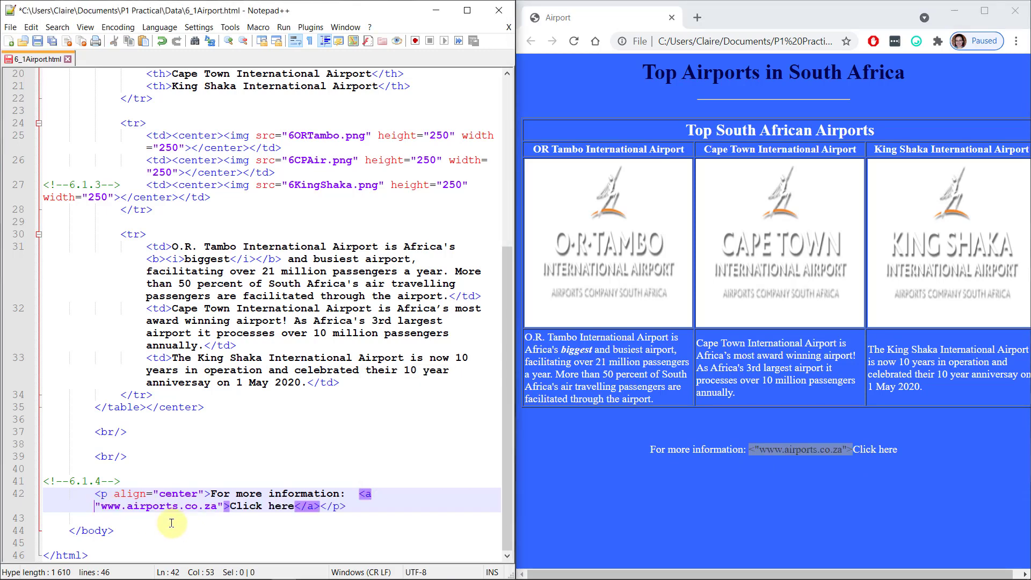
pyautogui.write('href=')
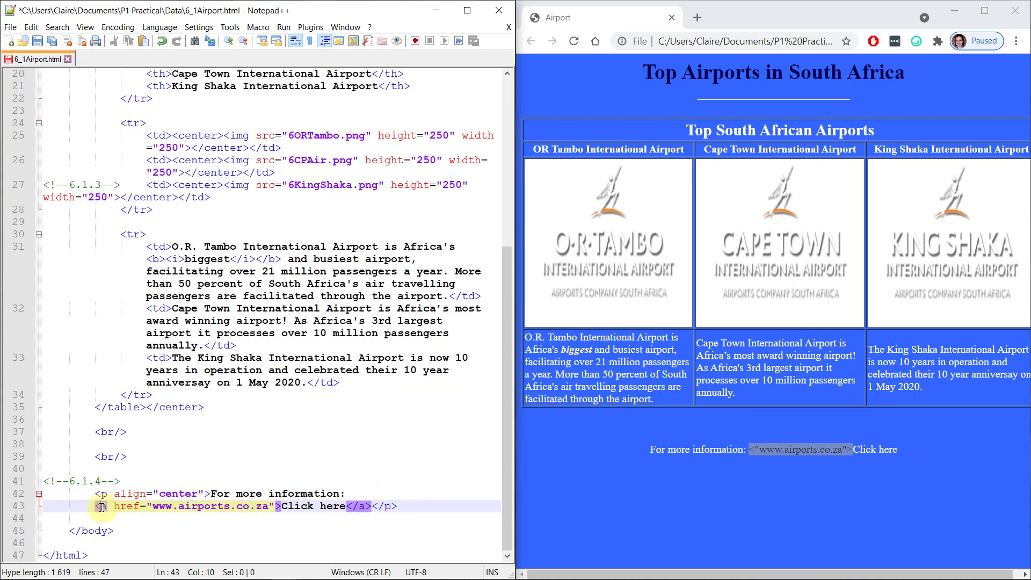
pyautogui.doubleClick(129, 506)
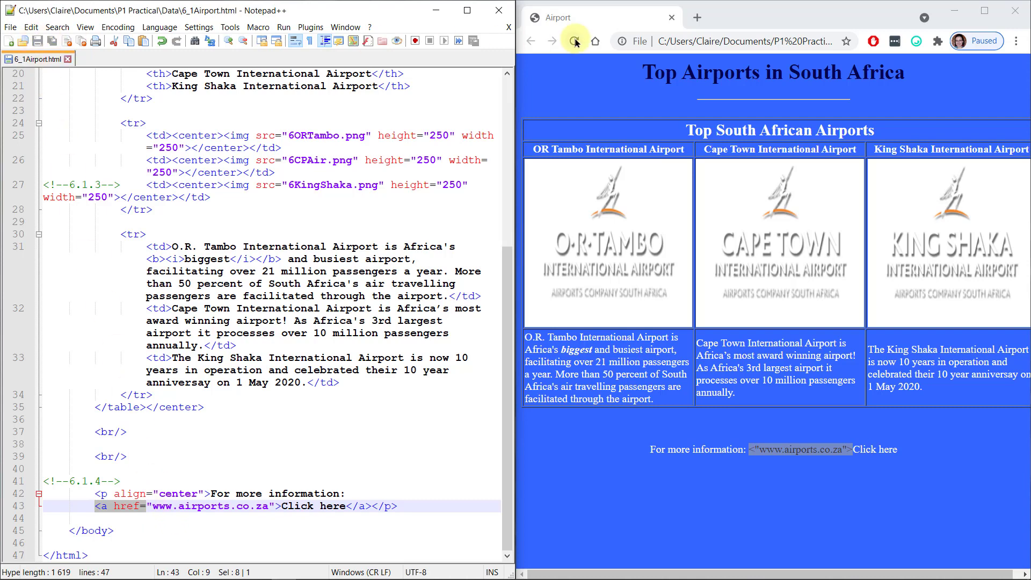
pyautogui.click(574, 40)
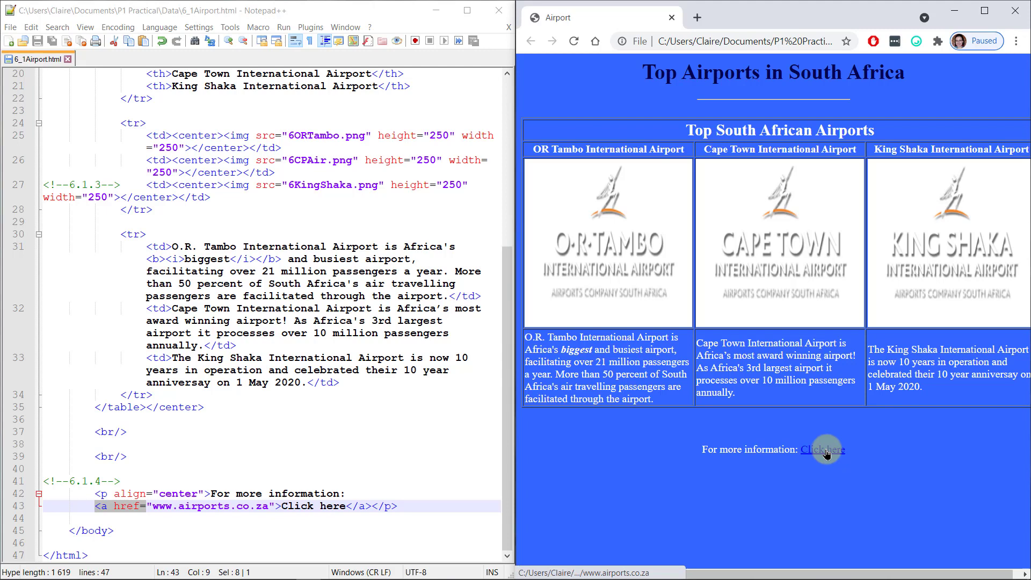
pyautogui.moveTo(824, 449)
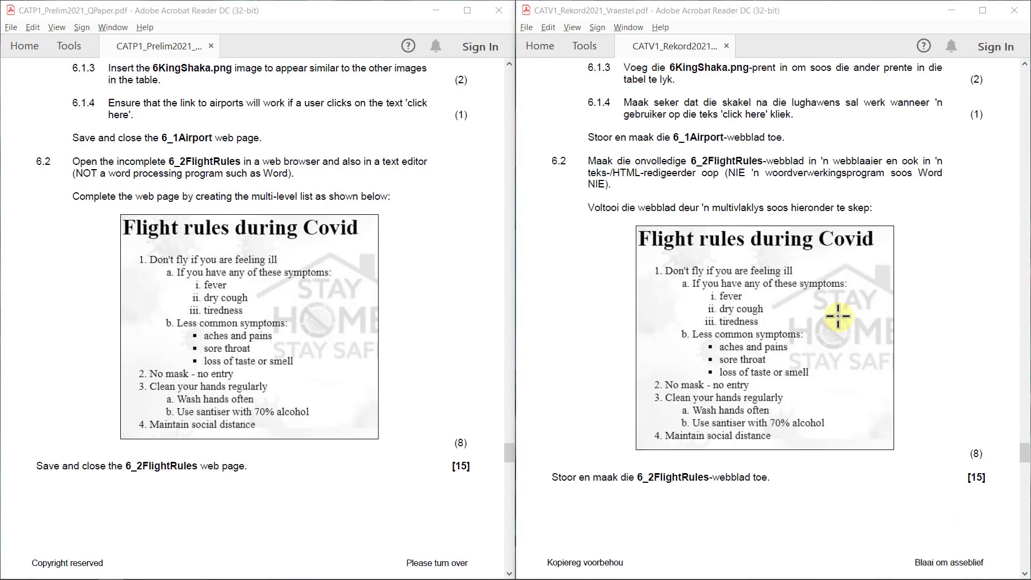
pyautogui.moveTo(844, 324)
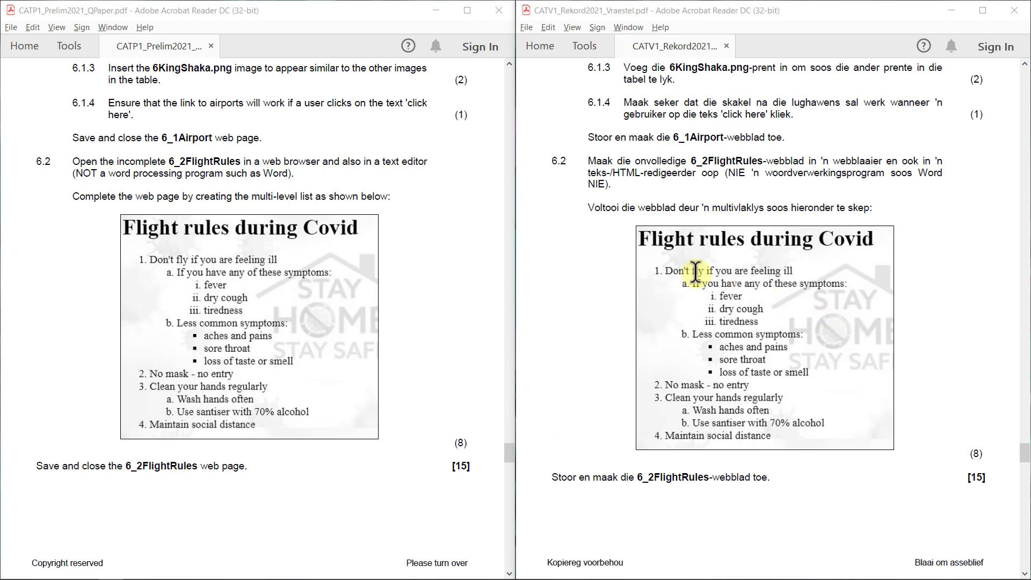
pyautogui.moveTo(309, 157)
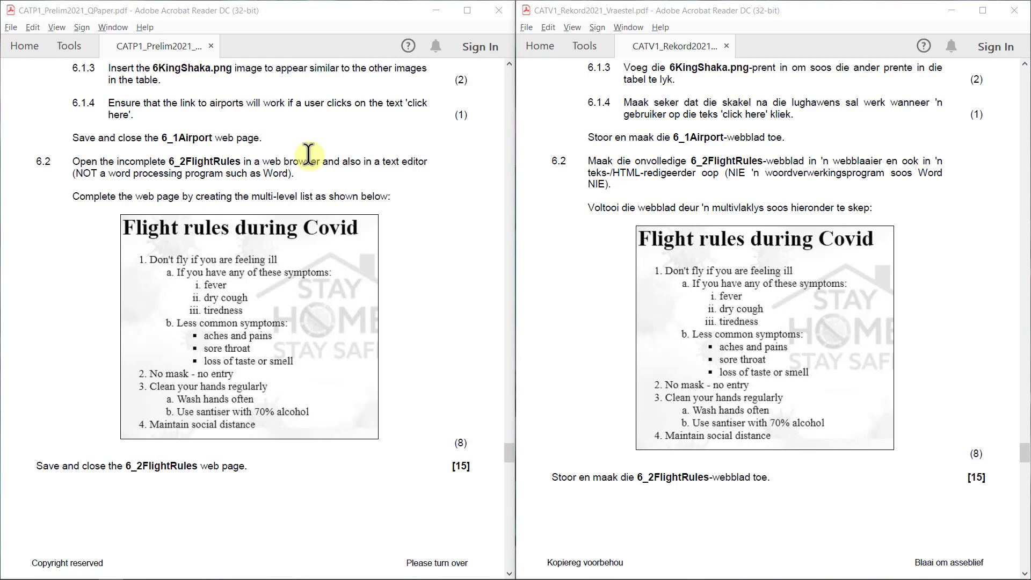
pyautogui.moveTo(428, 163)
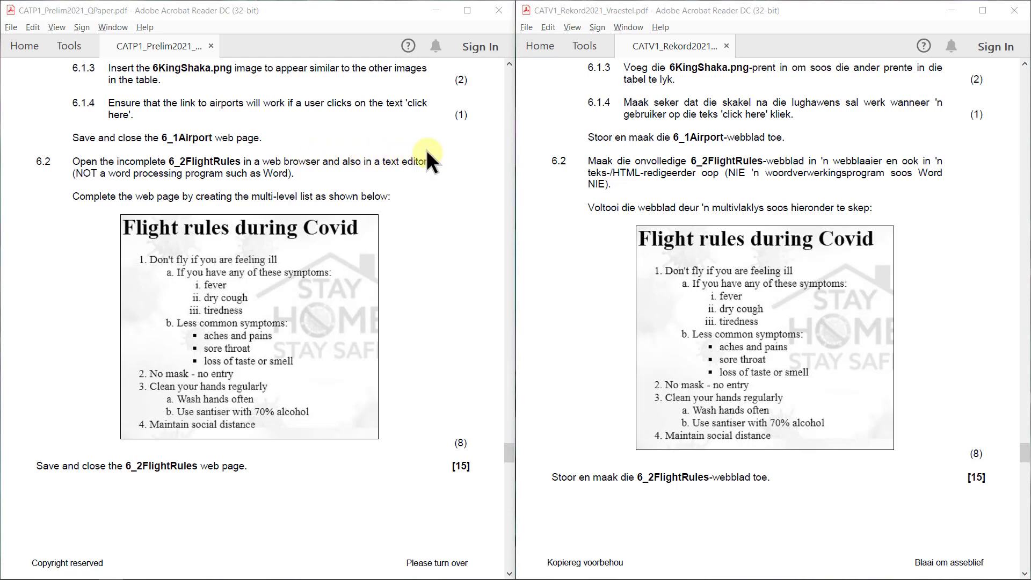
pyautogui.moveTo(431, 158)
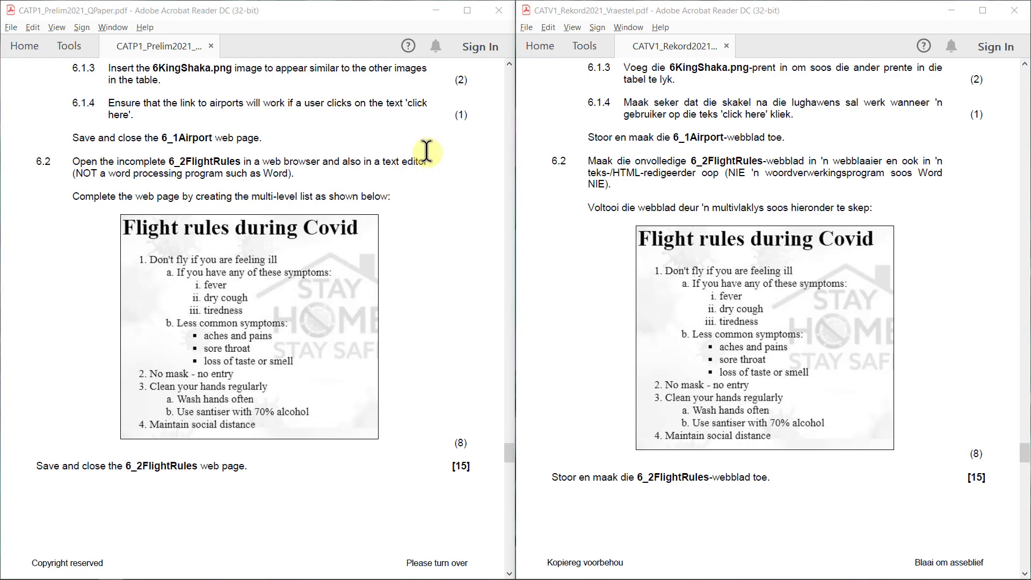
pyautogui.moveTo(428, 156)
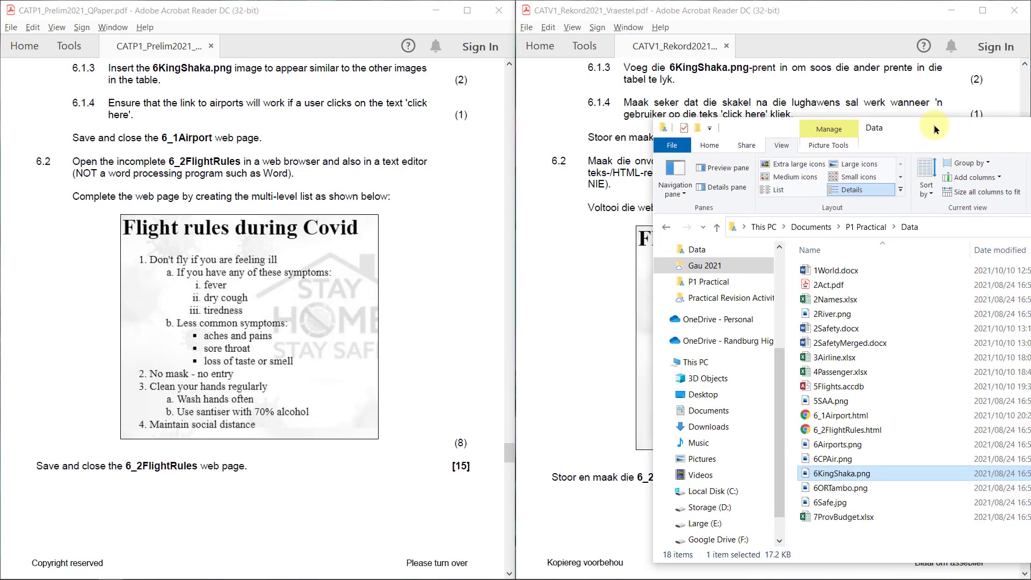
# Step: Open 6_2FlightRules.html in Chrome and its code in Notepad++
pyautogui.click(846, 430)
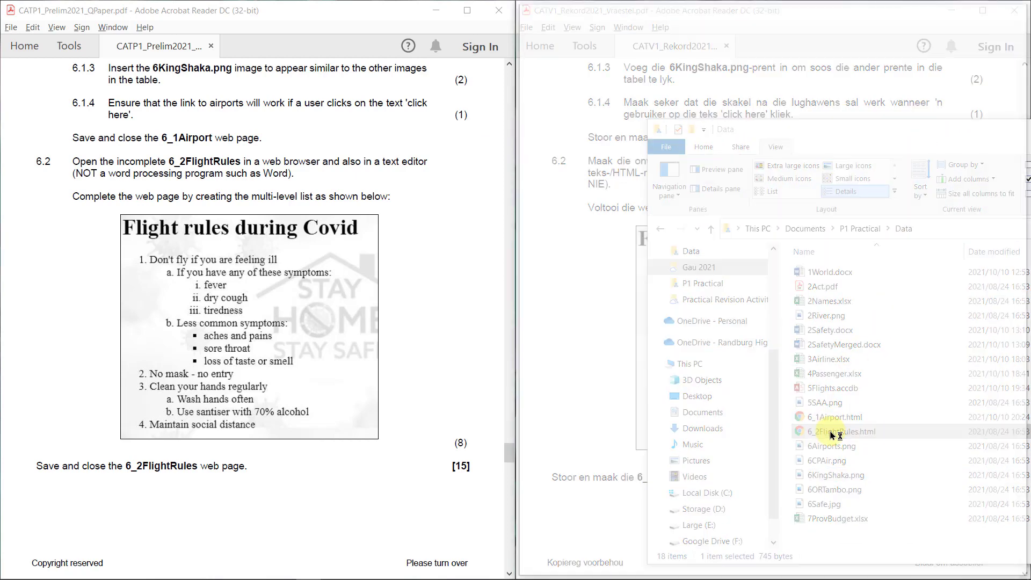
pyautogui.doubleClick(834, 431)
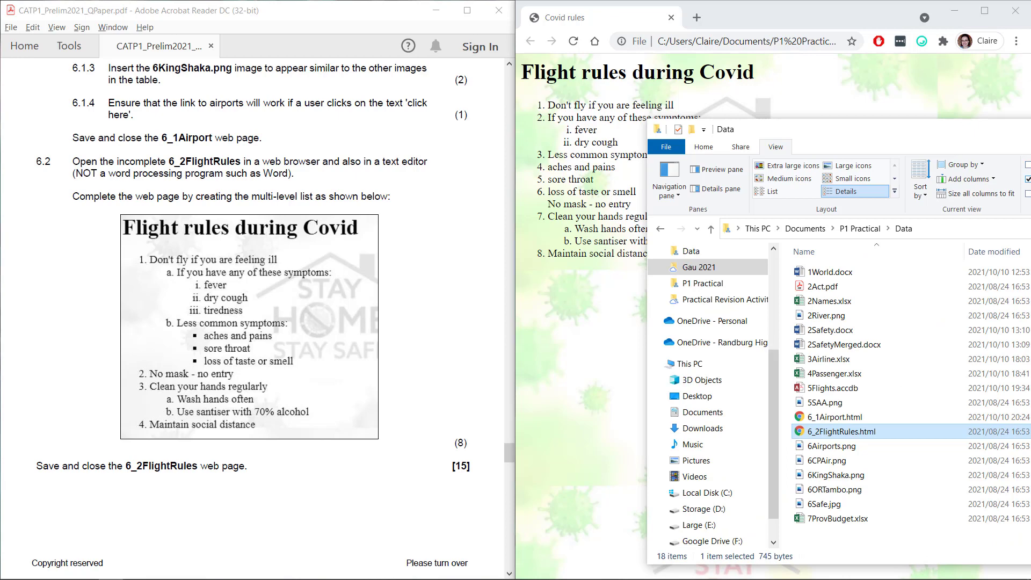
pyautogui.rightClick(842, 432)
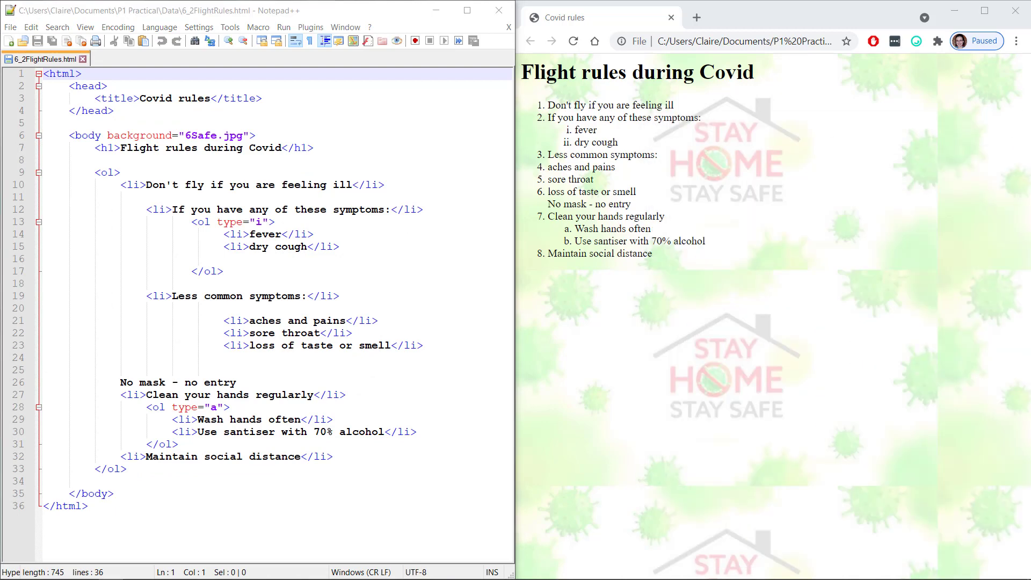
pyautogui.moveTo(405, 175)
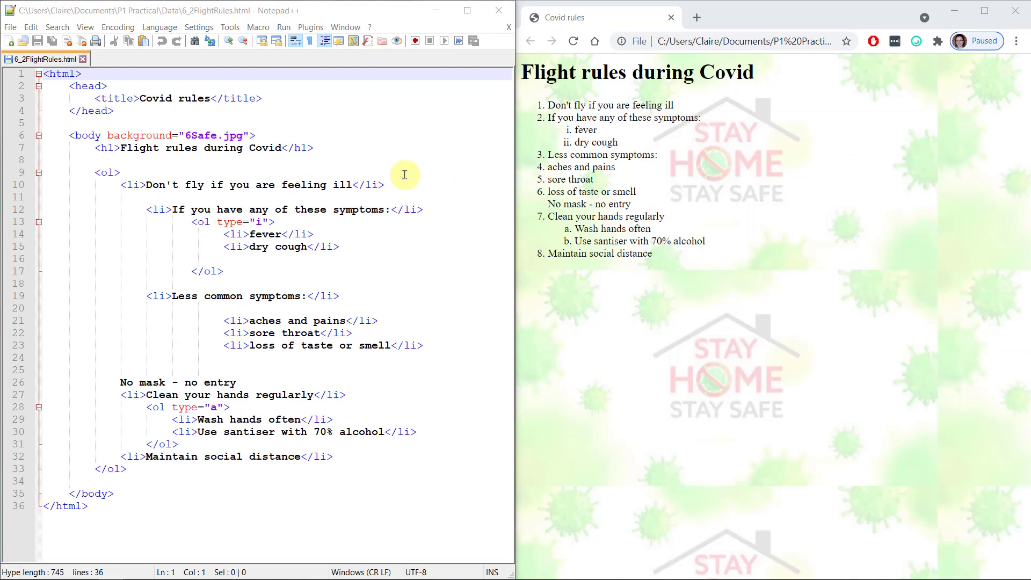
pyautogui.moveTo(365, 8)
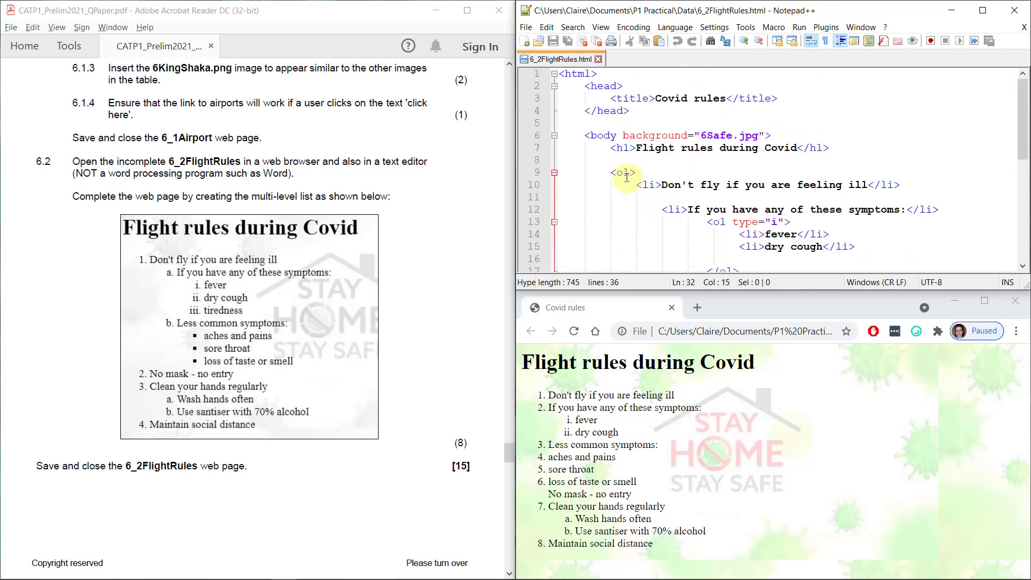
# Step: Wrap the symptom lists in <ol>...</ol> inside the 'Don't fly if you are feeling ill' <li>
pyautogui.click(623, 173)
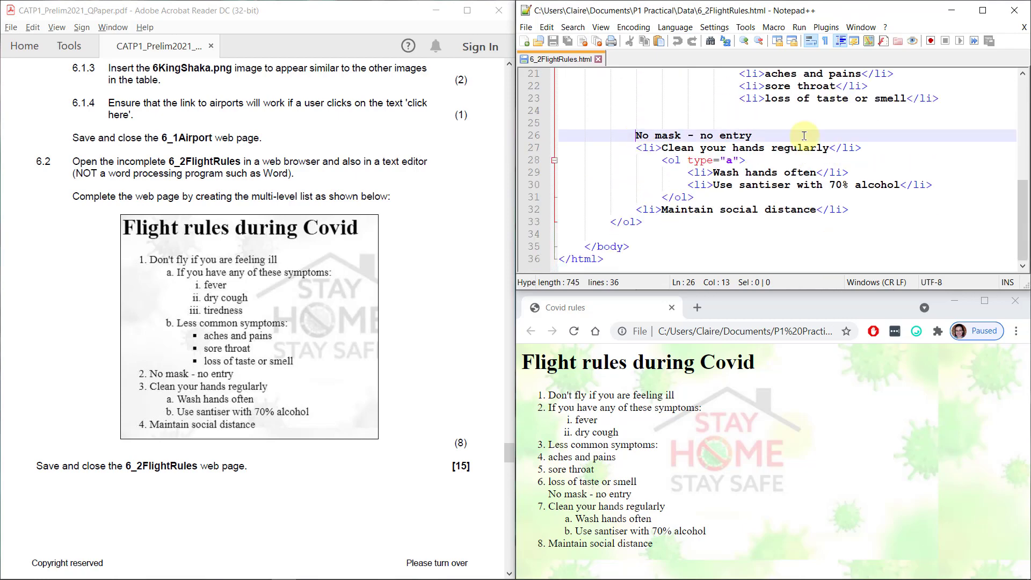
pyautogui.write('<li')
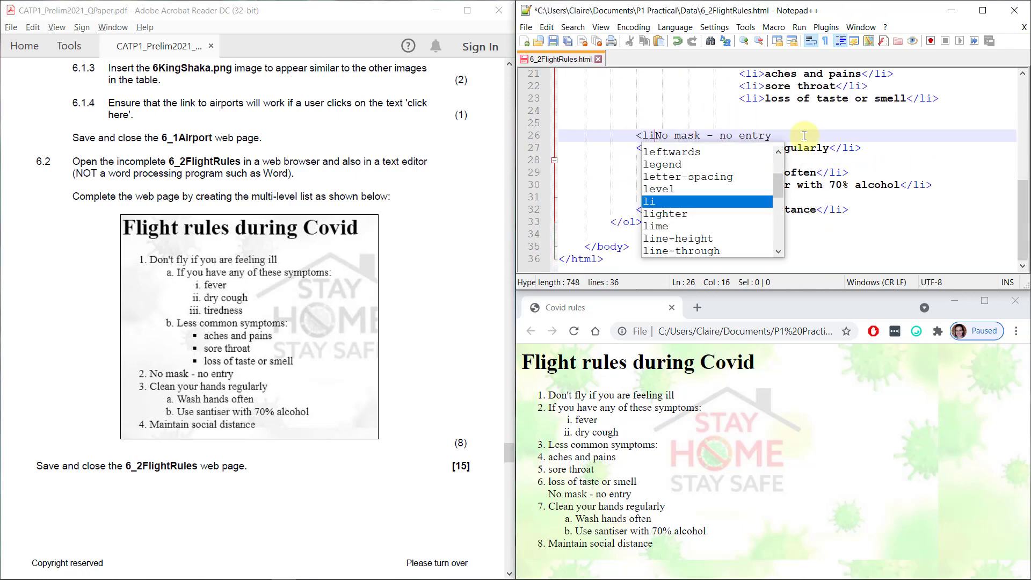
pyautogui.write('</li>')
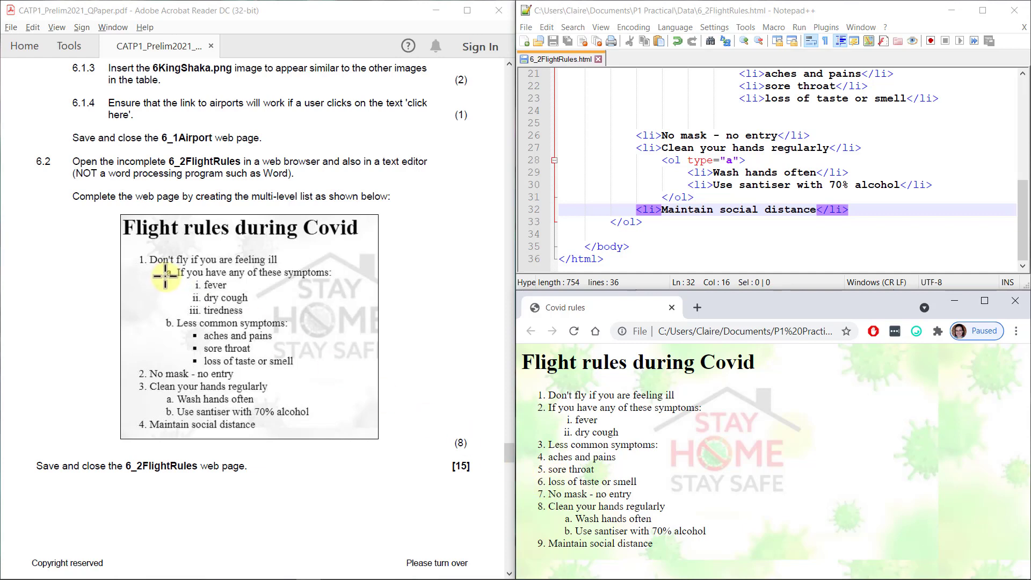
pyautogui.moveTo(165, 279)
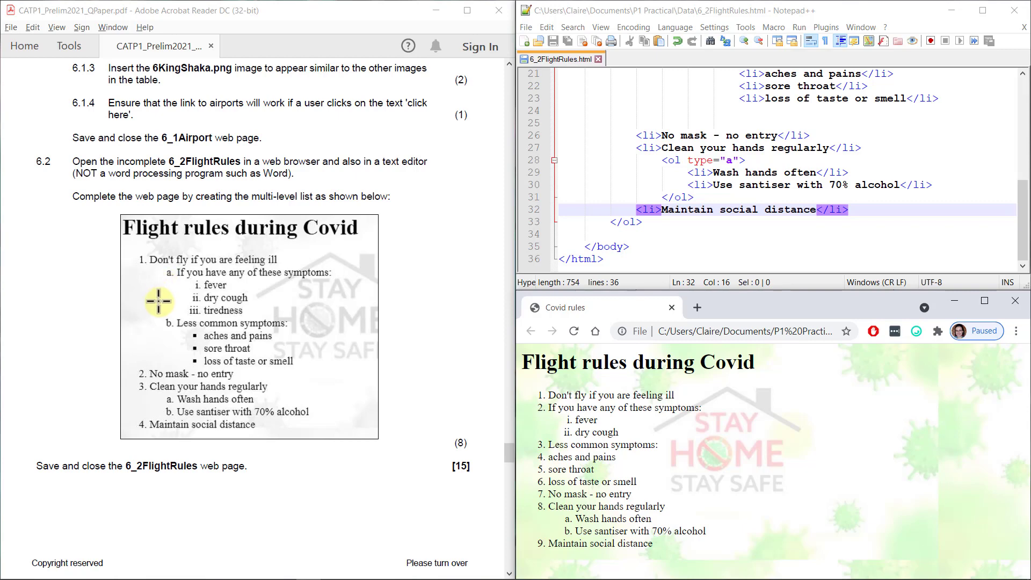
pyautogui.moveTo(158, 335)
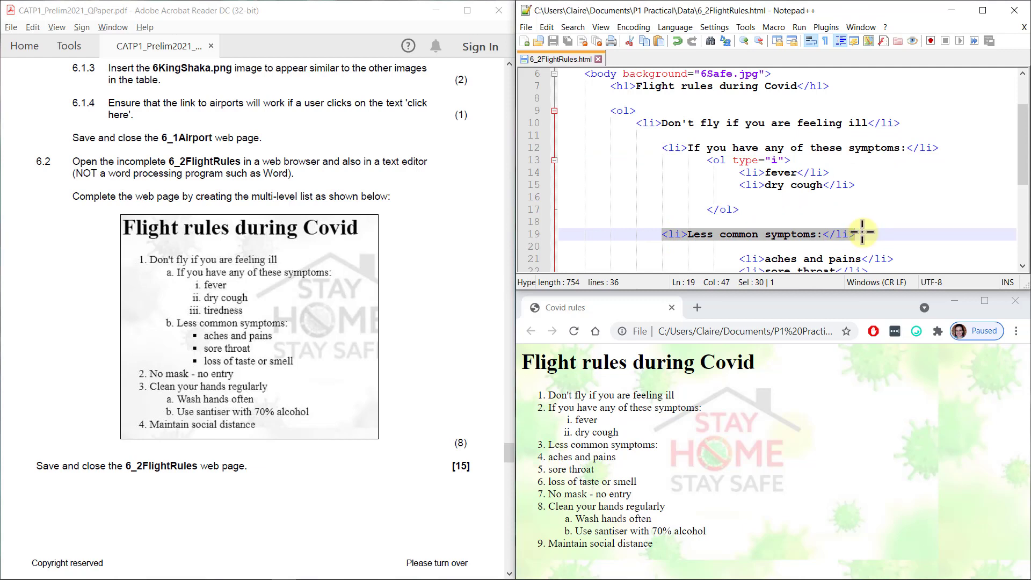
pyautogui.moveTo(776, 189)
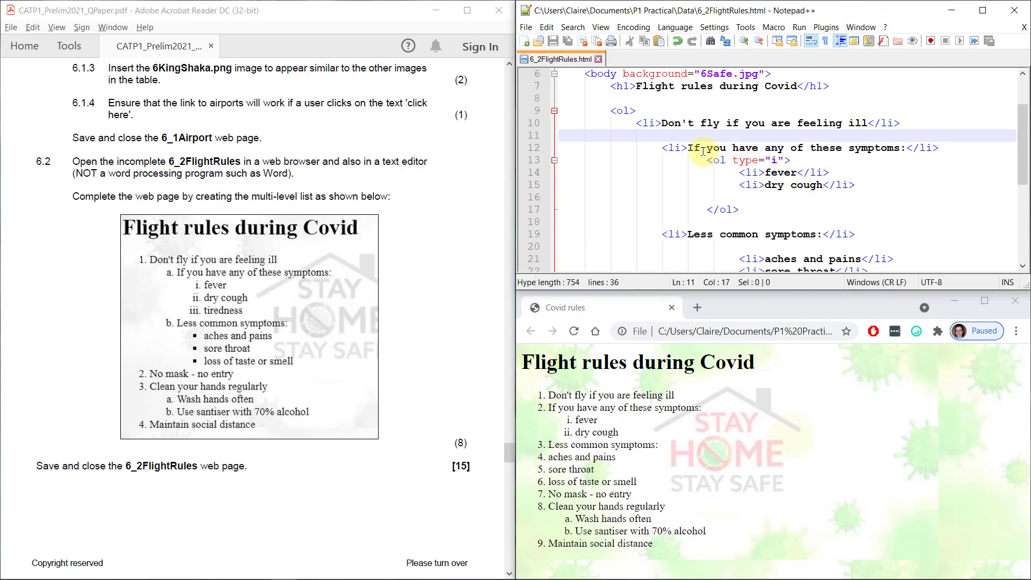
pyautogui.write('<')
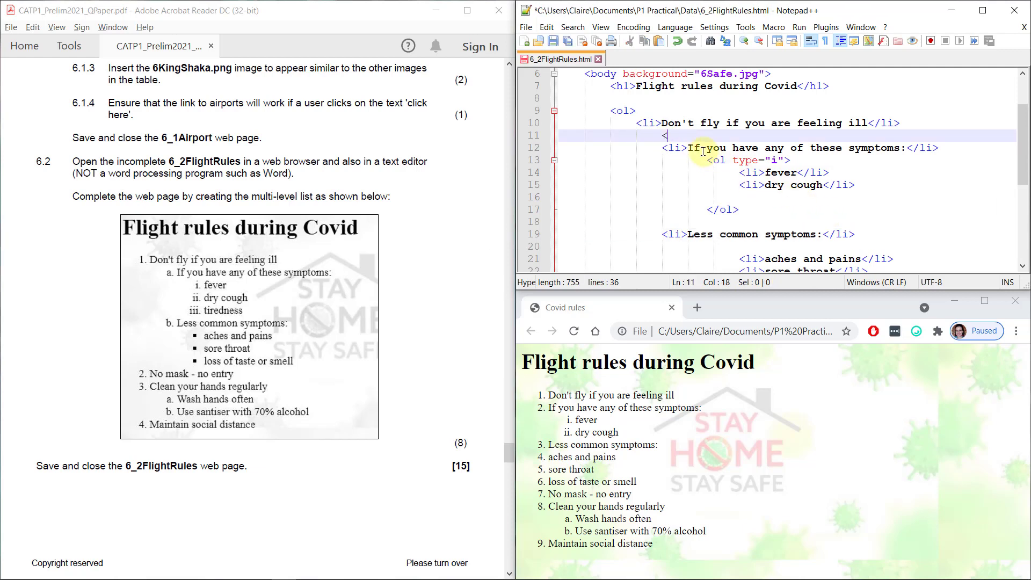
pyautogui.write('<ol>')
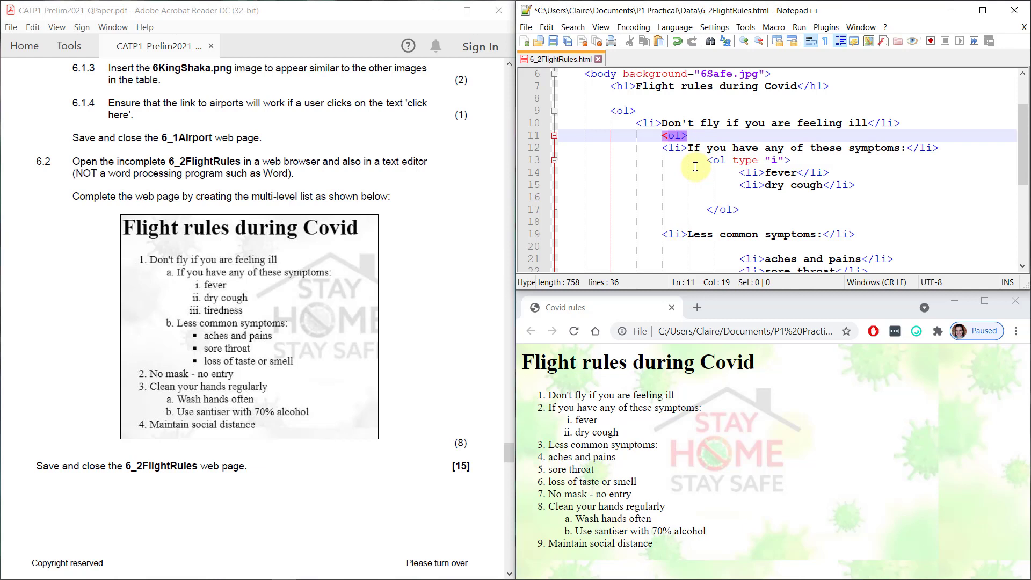
pyautogui.moveTo(874, 233)
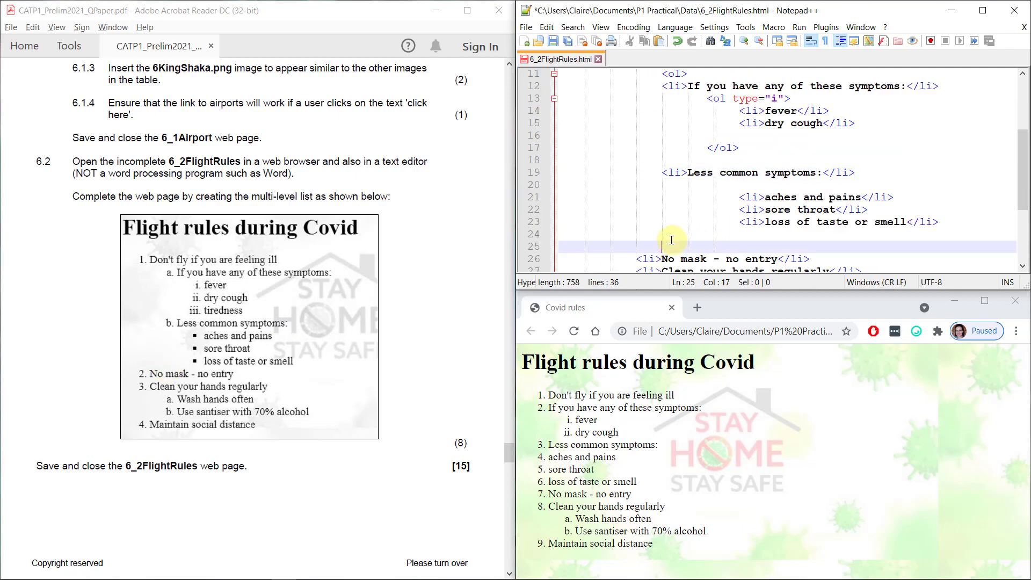
pyautogui.click(670, 235)
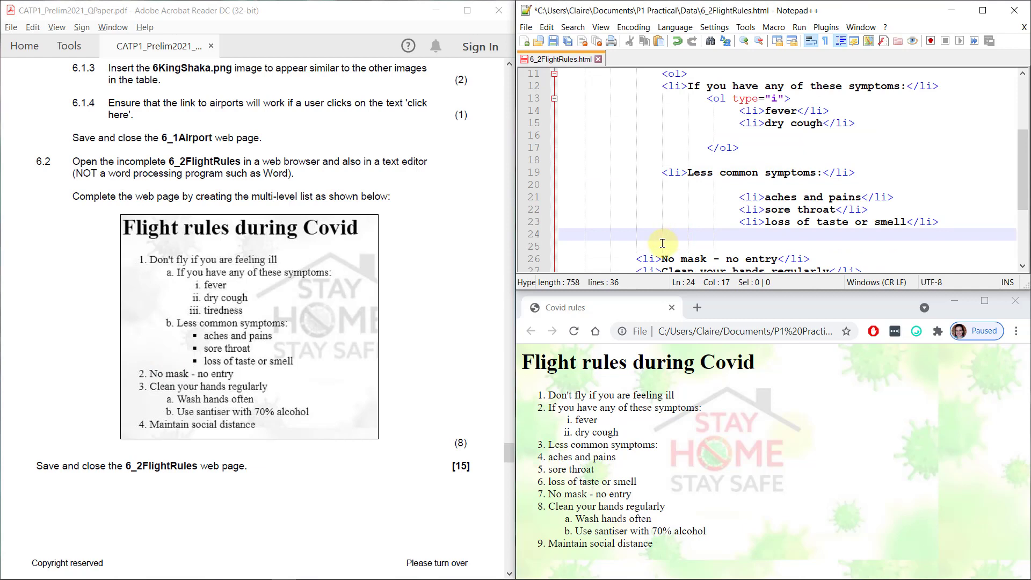
pyautogui.write('</ol>')
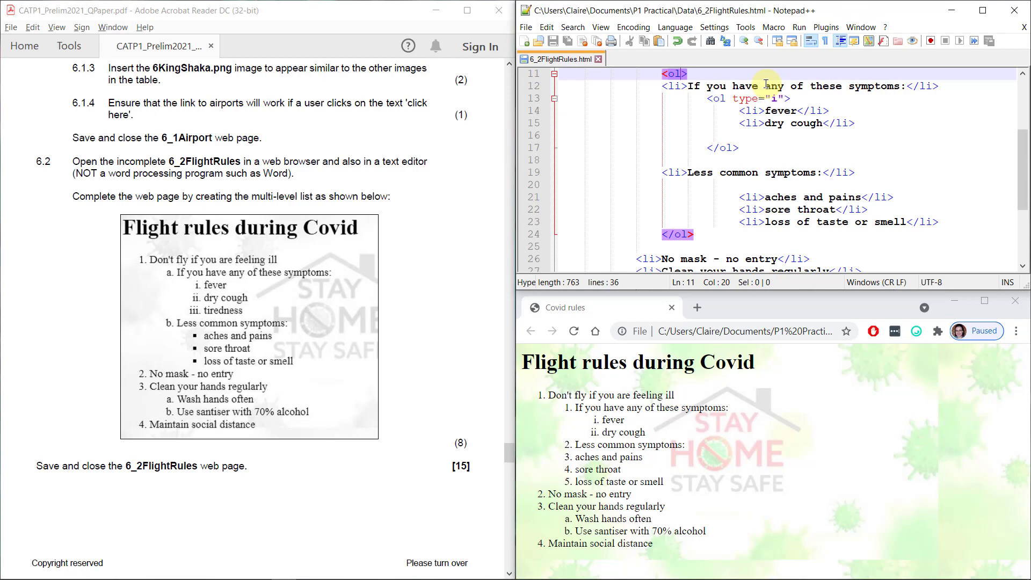
# Step: Add type="a" to the new <ol> so sub-items letter a to e, and save the page
pyautogui.write('type="a')
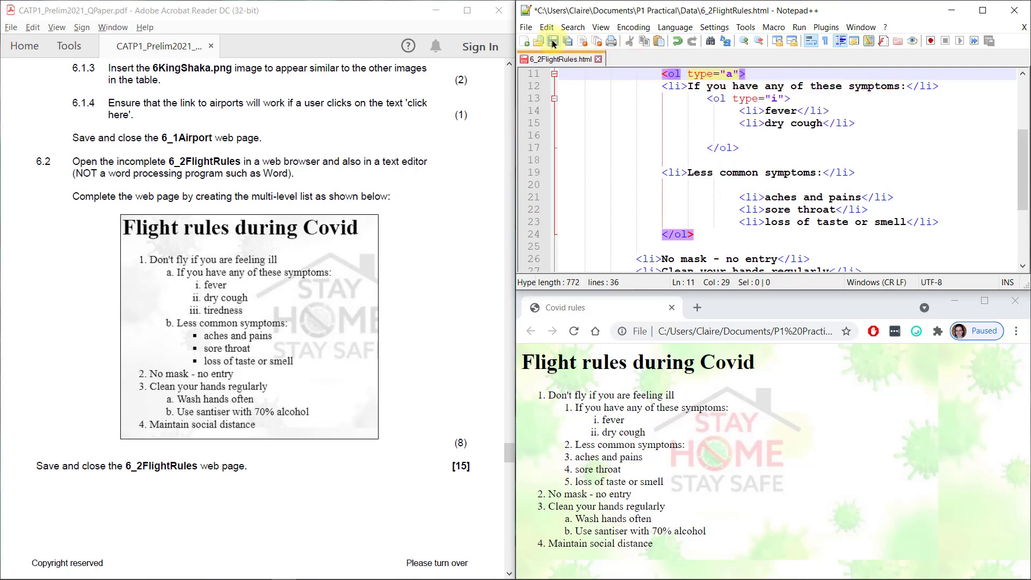
pyautogui.click(567, 41)
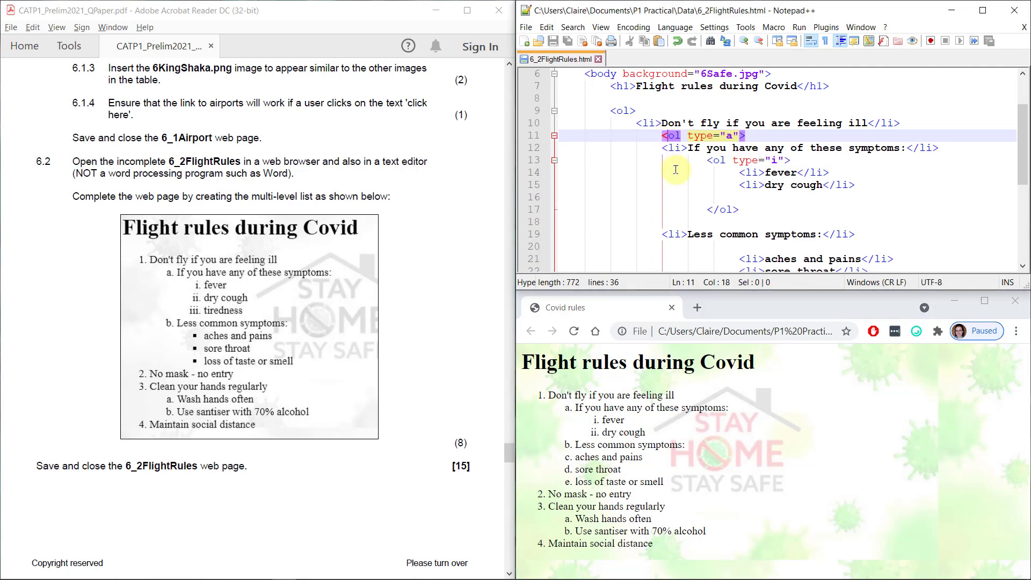
# Step: Wrap aches and pains, sore throat and loss of taste or smell in <ul>...</ul>
pyautogui.scroll(-3)
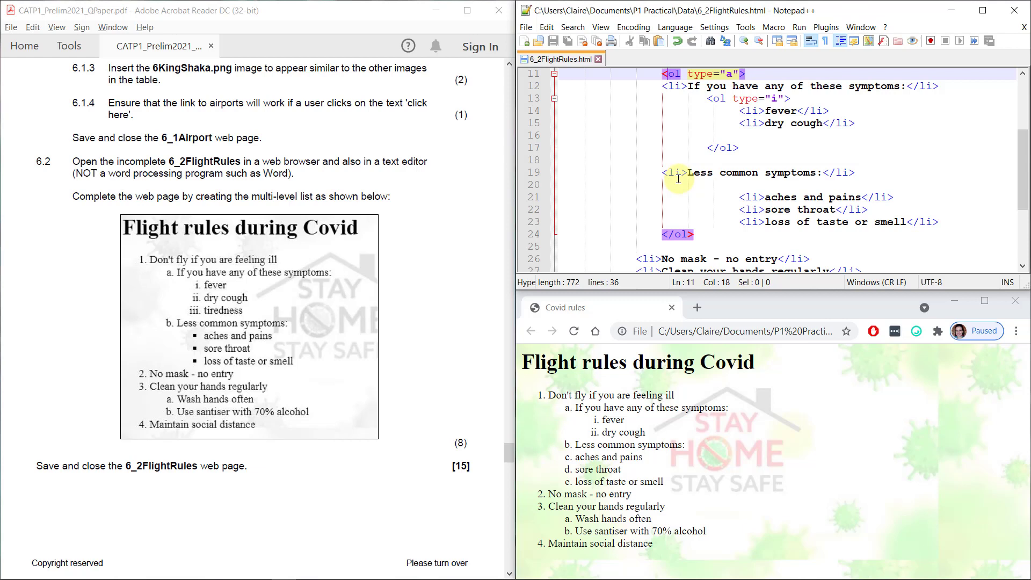
pyautogui.moveTo(709, 188)
pyautogui.write('<ul>')
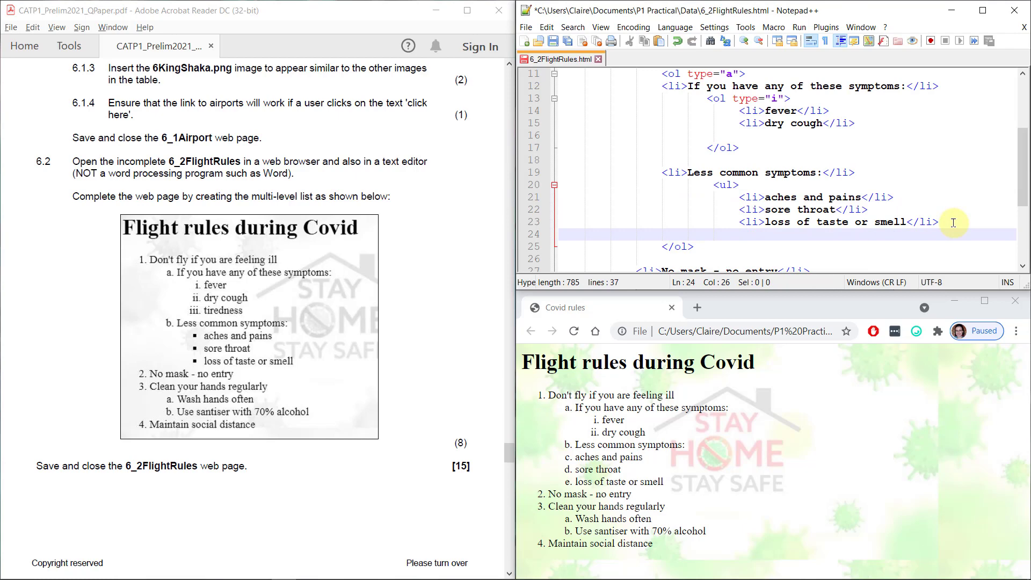
pyautogui.write('</')
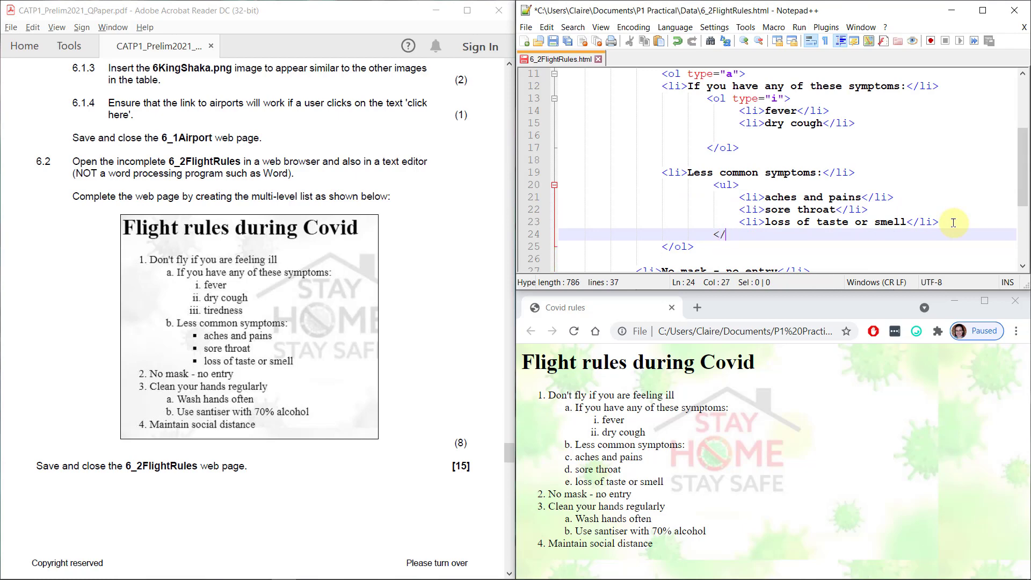
pyautogui.write('ul>')
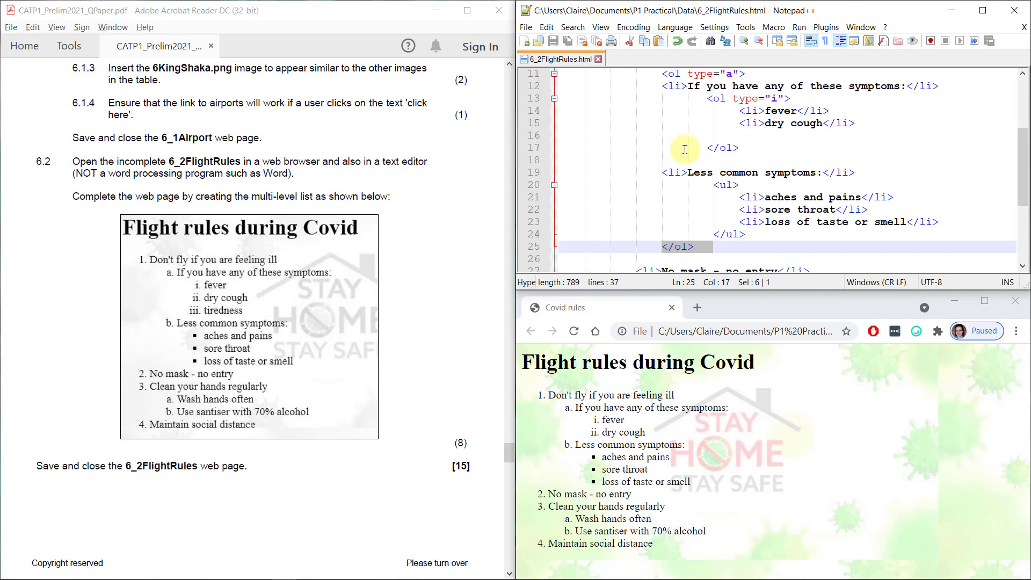
# Step: Move the </ol> after the sublist's </ul> so the bullets nest under item b
pyautogui.scroll(-3)
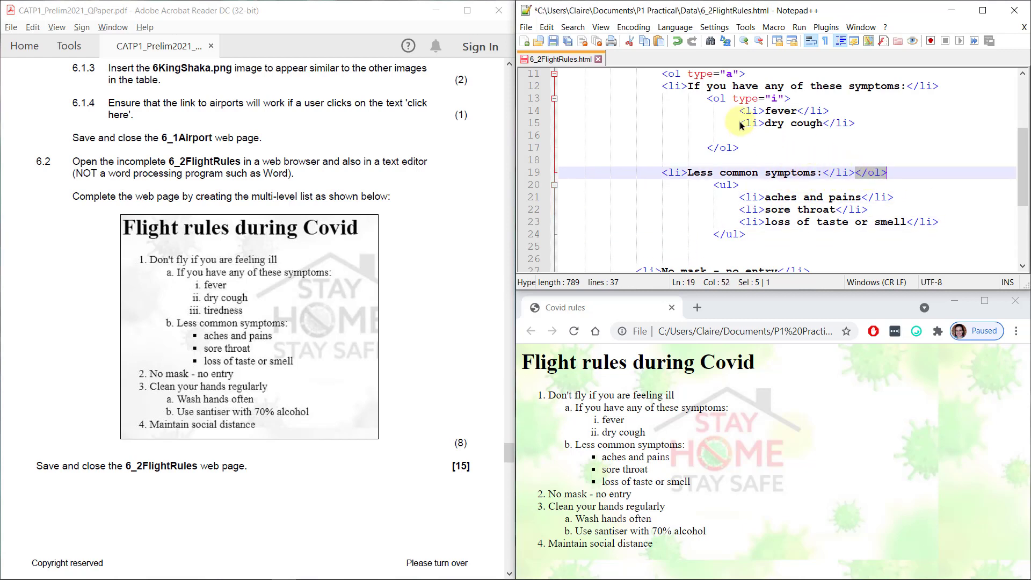
pyautogui.click(573, 331)
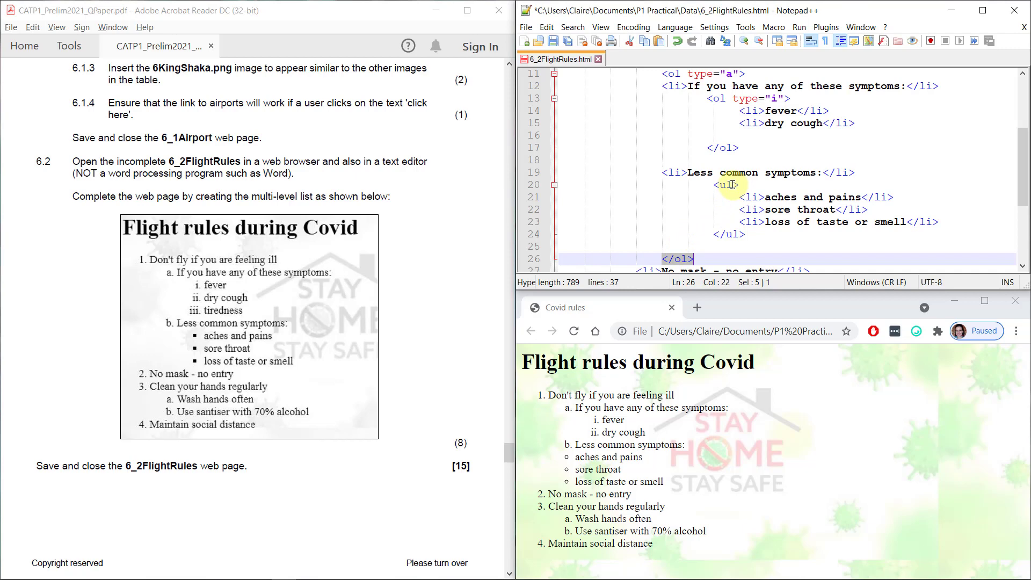
# Step: Add type="square" to the Less common symptoms <ul>, check the closing tags, and save
pyautogui.write('type')
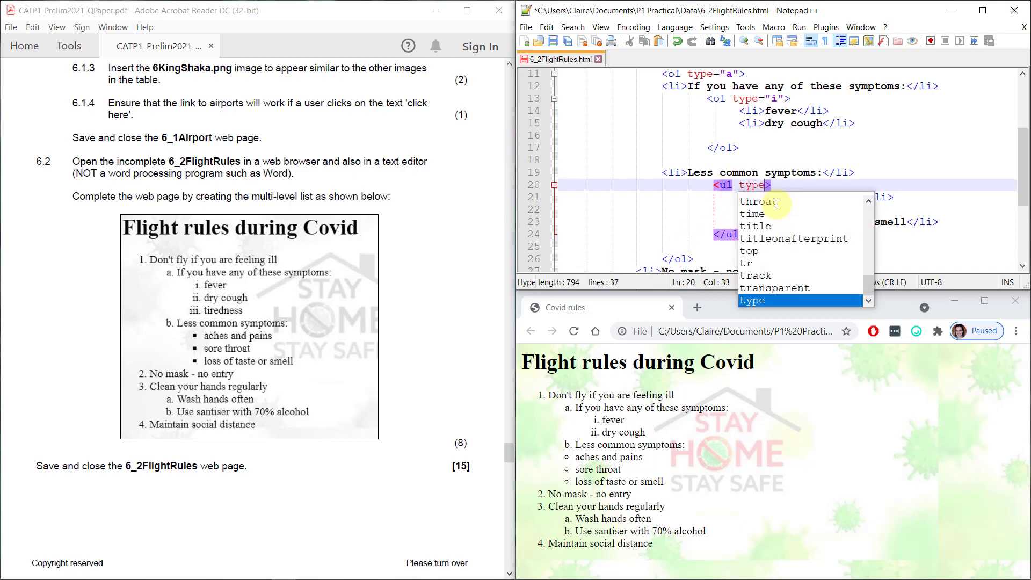
pyautogui.write('square"')
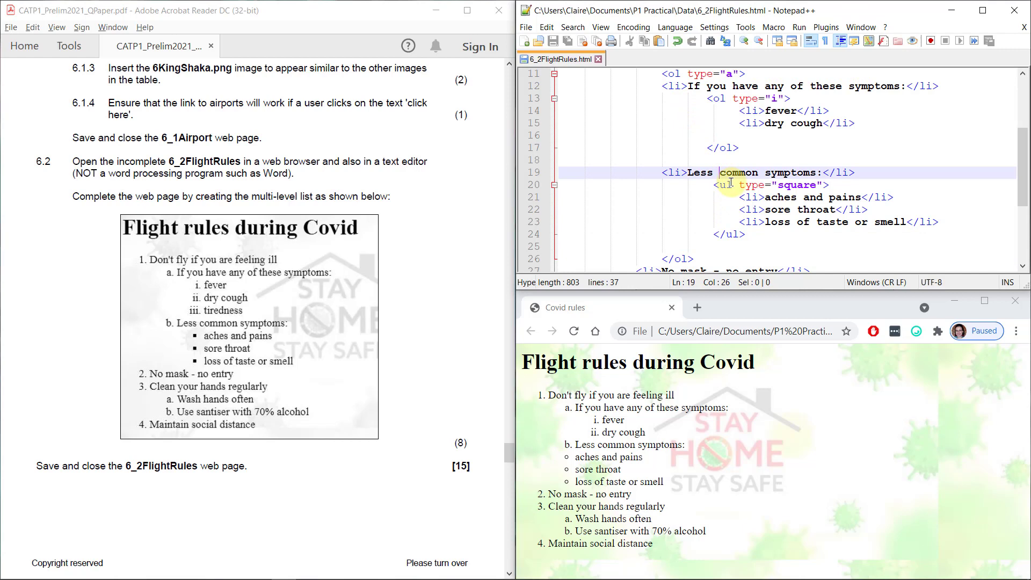
pyautogui.click(733, 234)
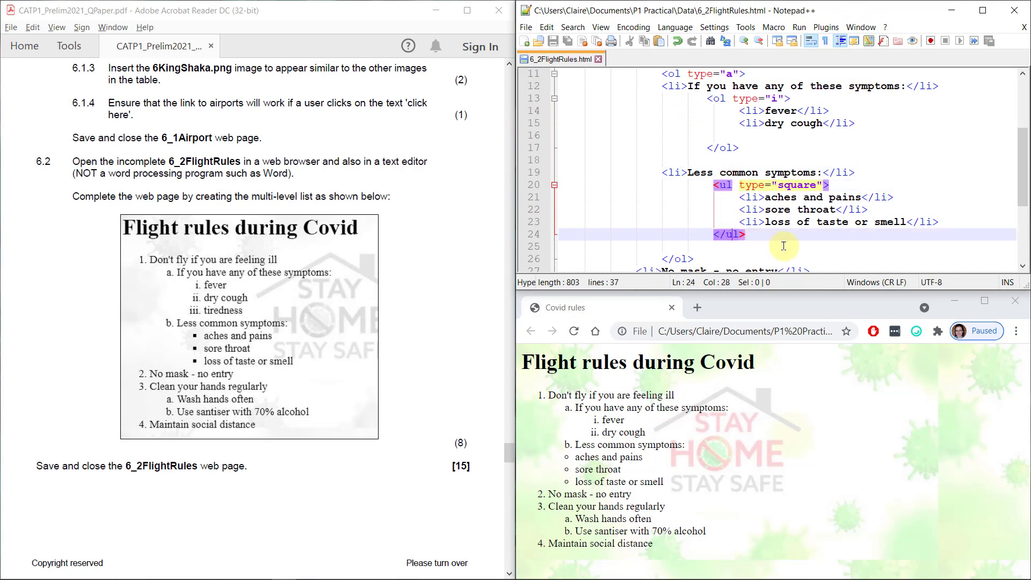
pyautogui.click(717, 235)
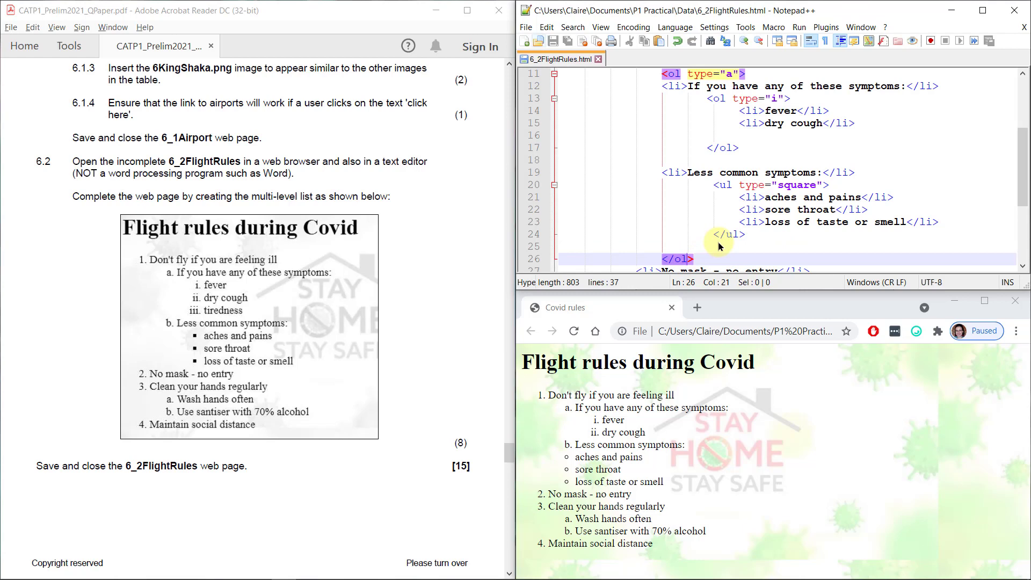
pyautogui.click(572, 331)
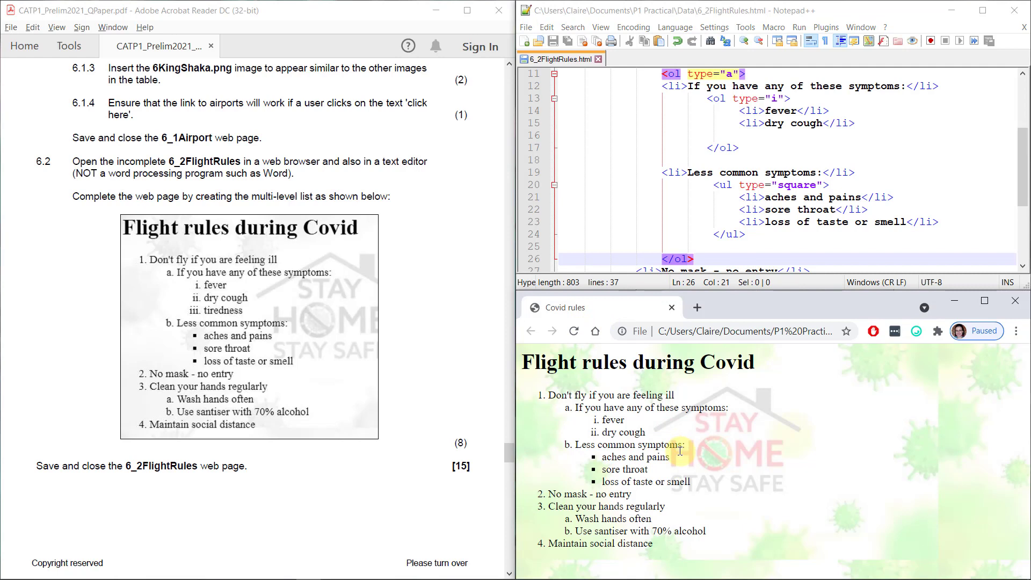
pyautogui.moveTo(708, 520)
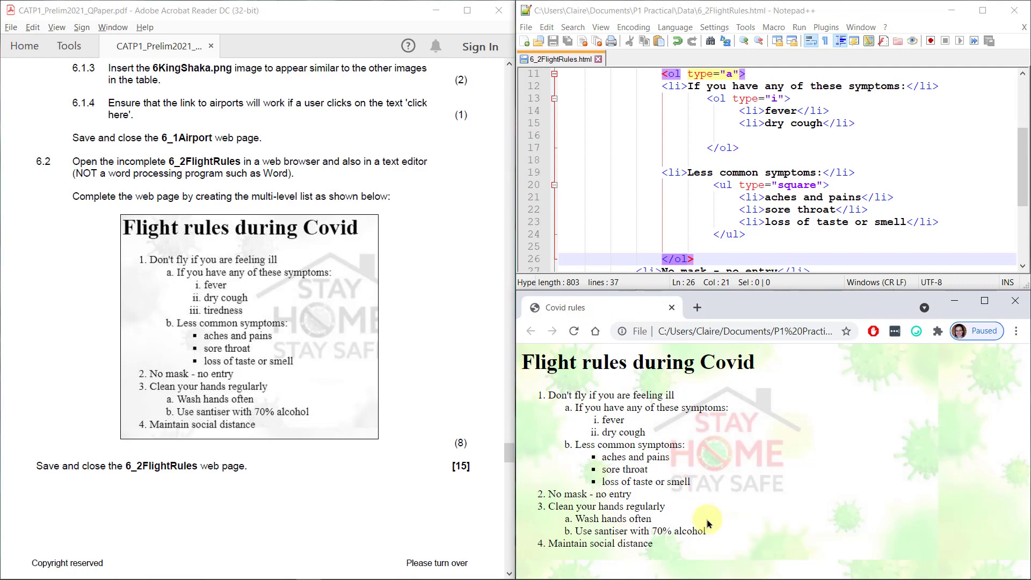
pyautogui.moveTo(702, 413)
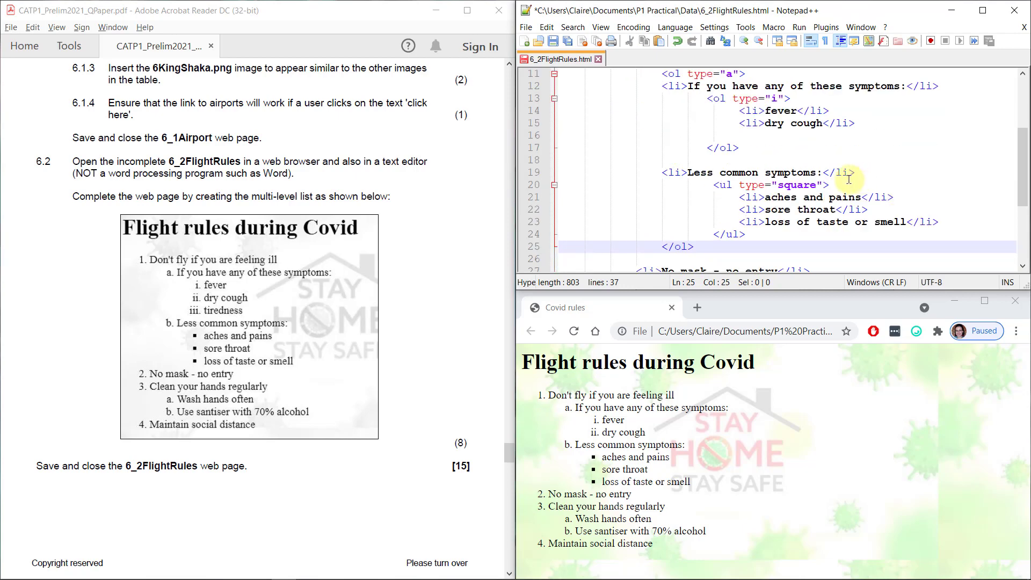
pyautogui.moveTo(336, 182)
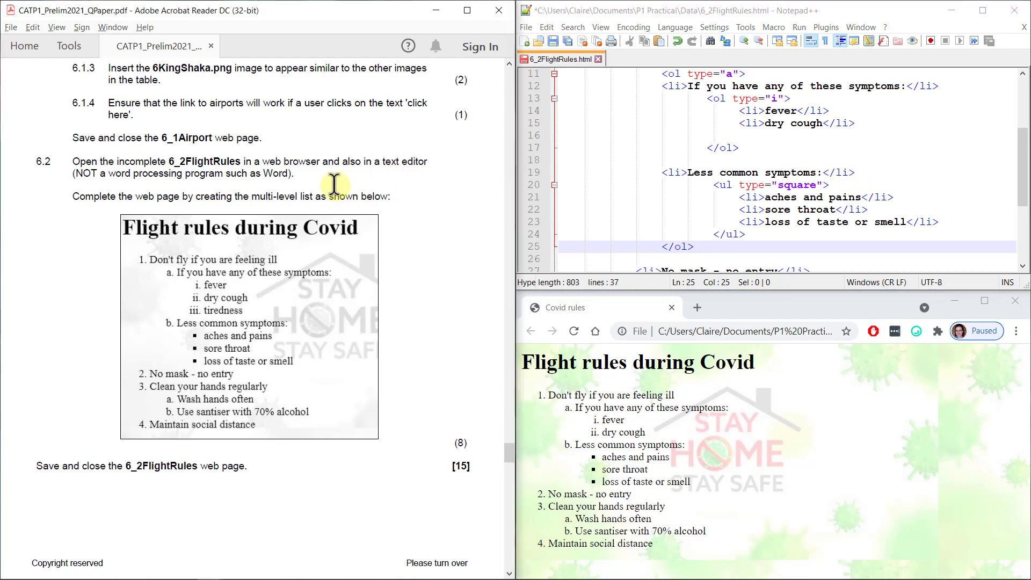
pyautogui.scroll(-3)
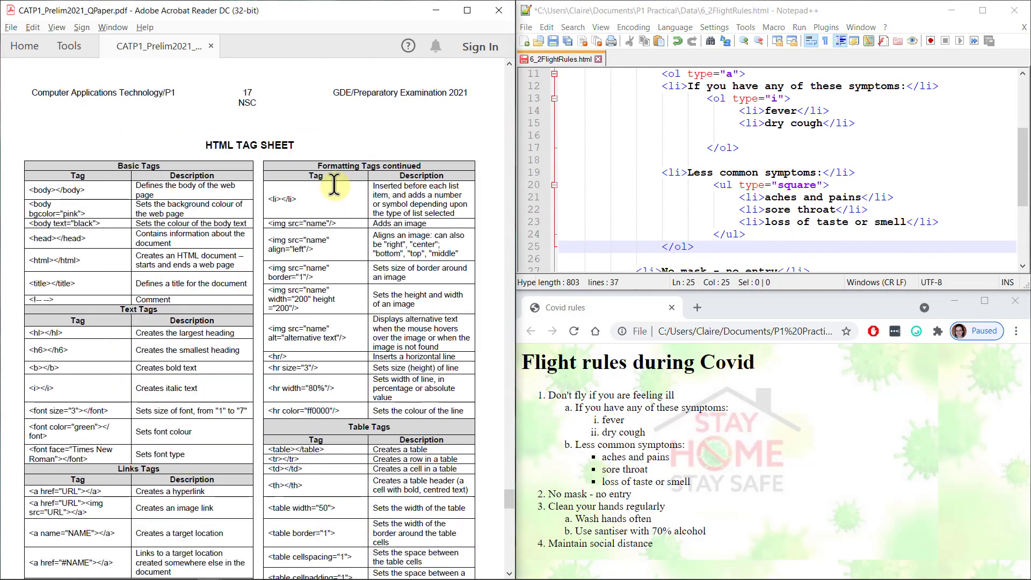
# Step: Scroll the exam PDF to the HTML Tag Sheet and check the sublist's <ul> tags against it
pyautogui.scroll(-3)
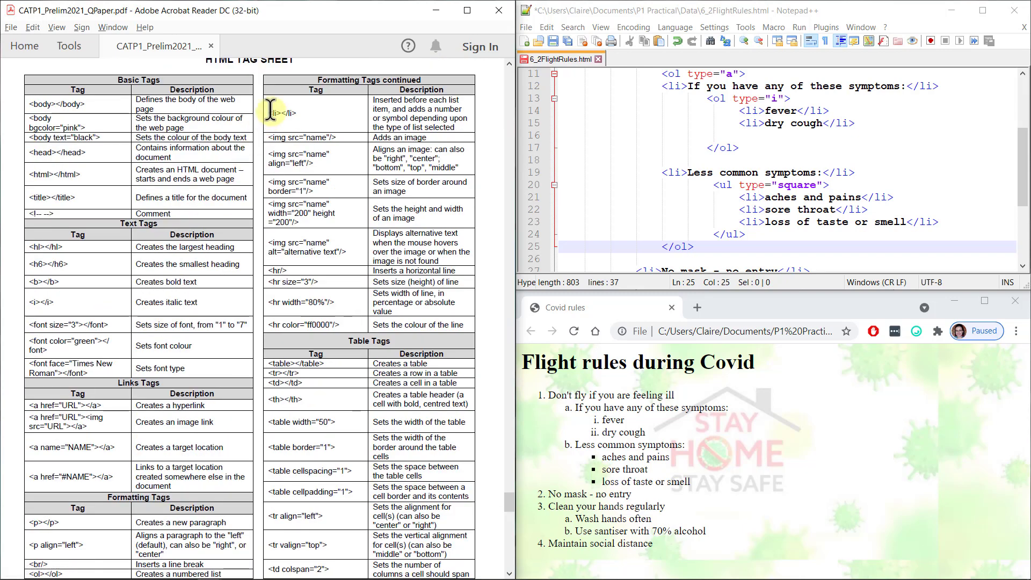
pyautogui.moveTo(273, 113); pyautogui.dragTo(454, 128)
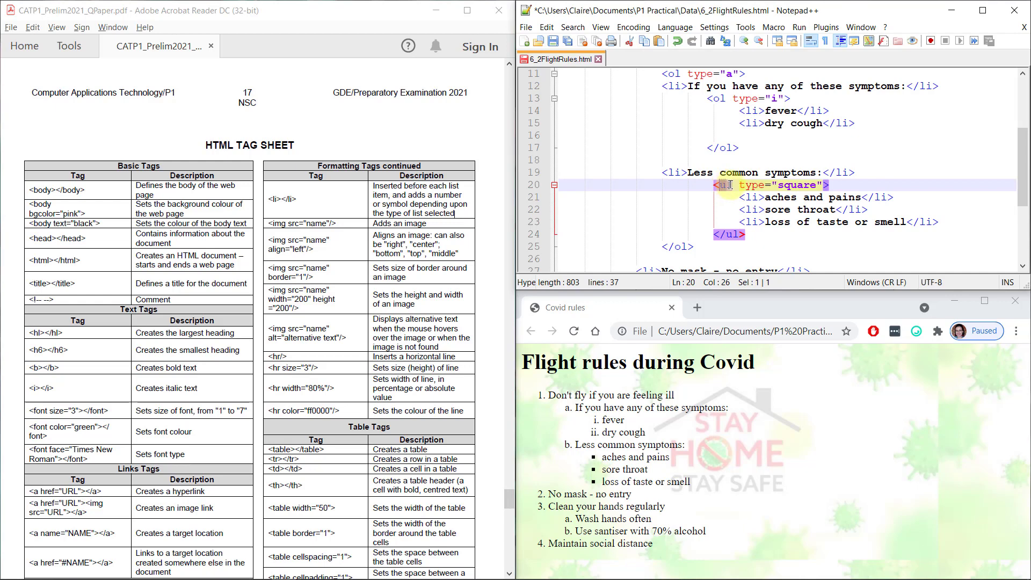
pyautogui.click(732, 233)
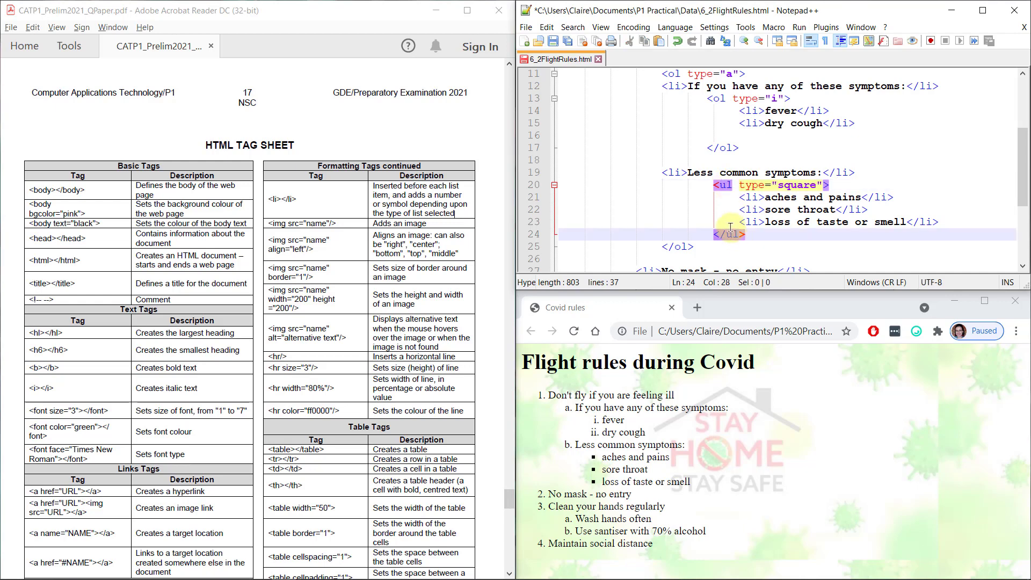
pyautogui.click(728, 233)
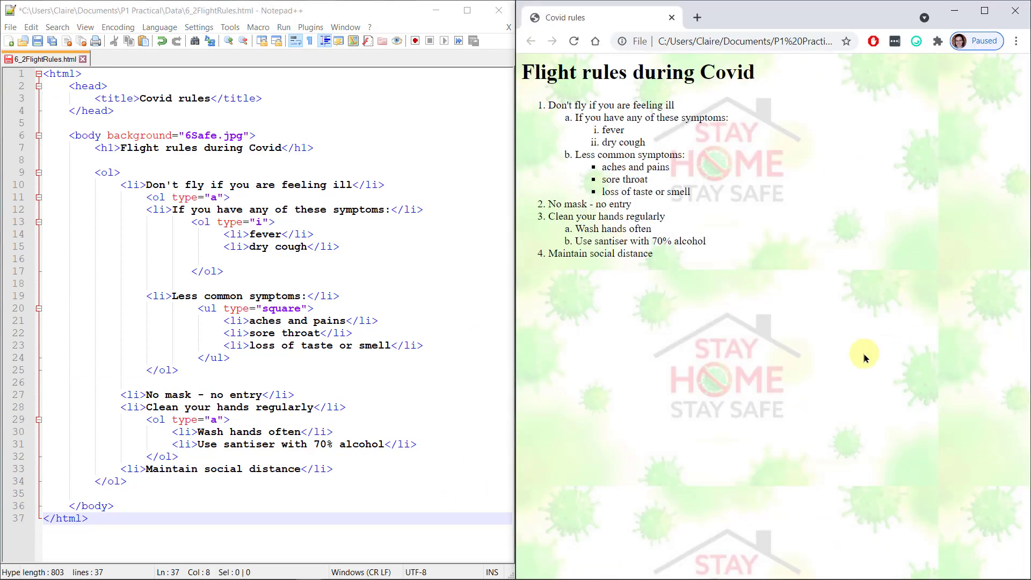
# Step: Review the Less common symptoms item in the source beside the Chrome preview
pyautogui.click(108, 172)
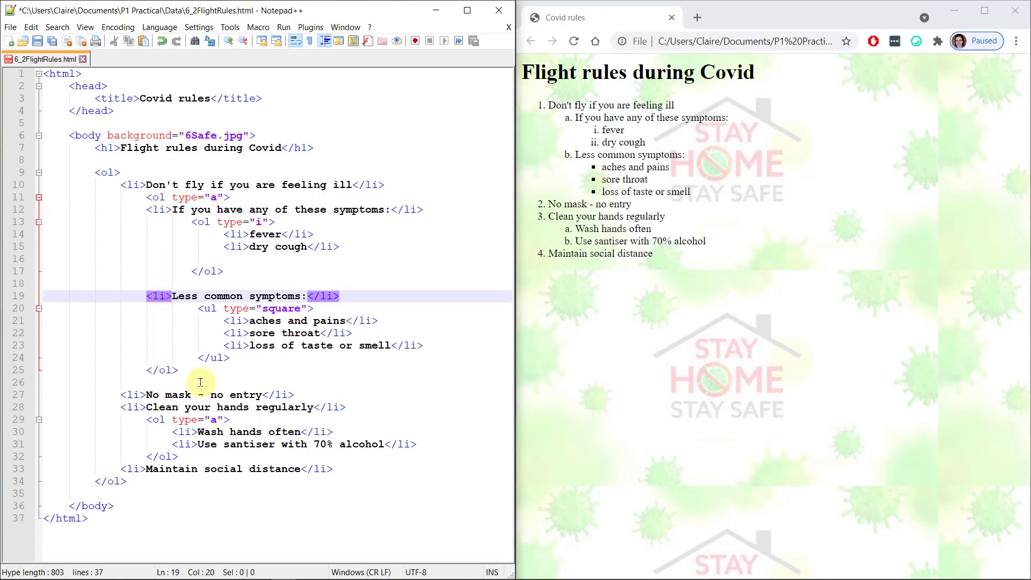
pyautogui.moveTo(202, 386)
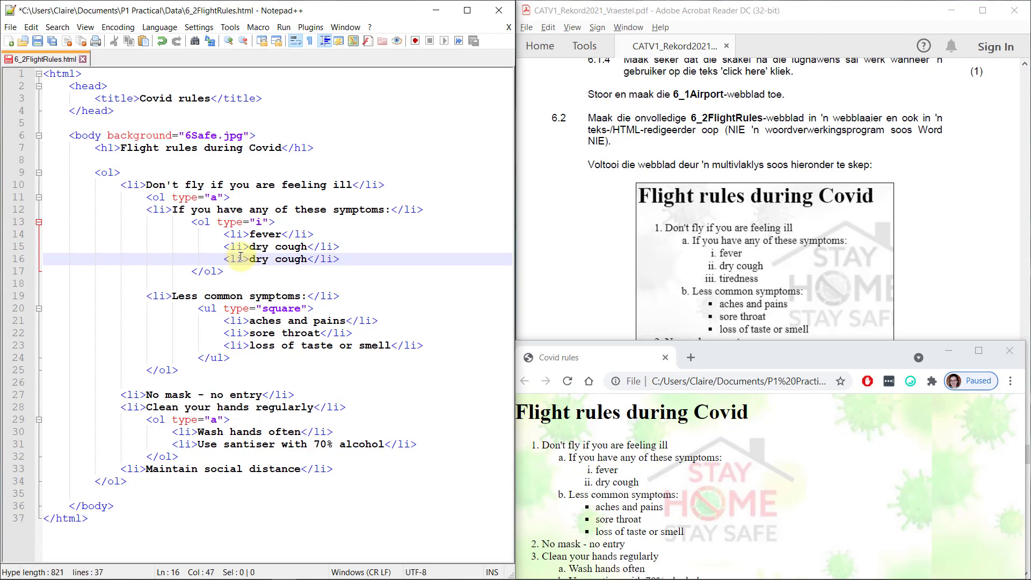
# Step: Replace the duplicated dry cough text with 'tiredness' as a third roman-numeral item
pyautogui.moveTo(248, 259); pyautogui.dragTo(309, 259)
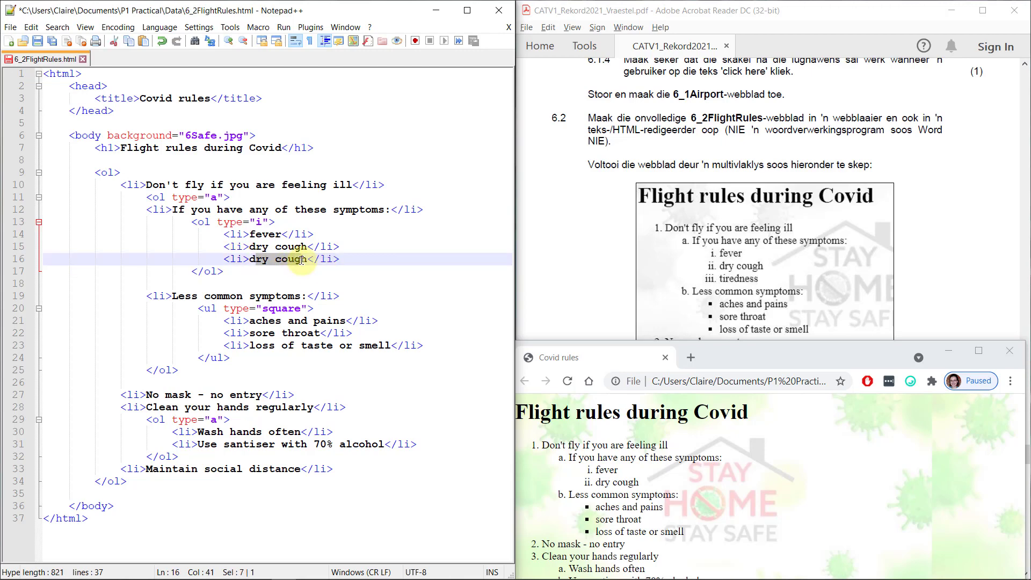
pyautogui.write('t')
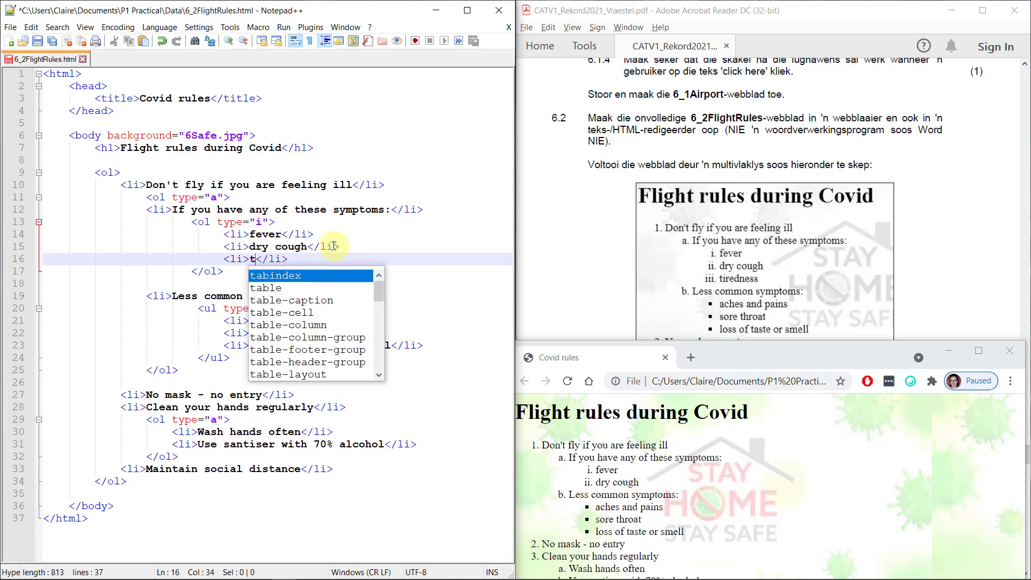
pyautogui.write('irednes')
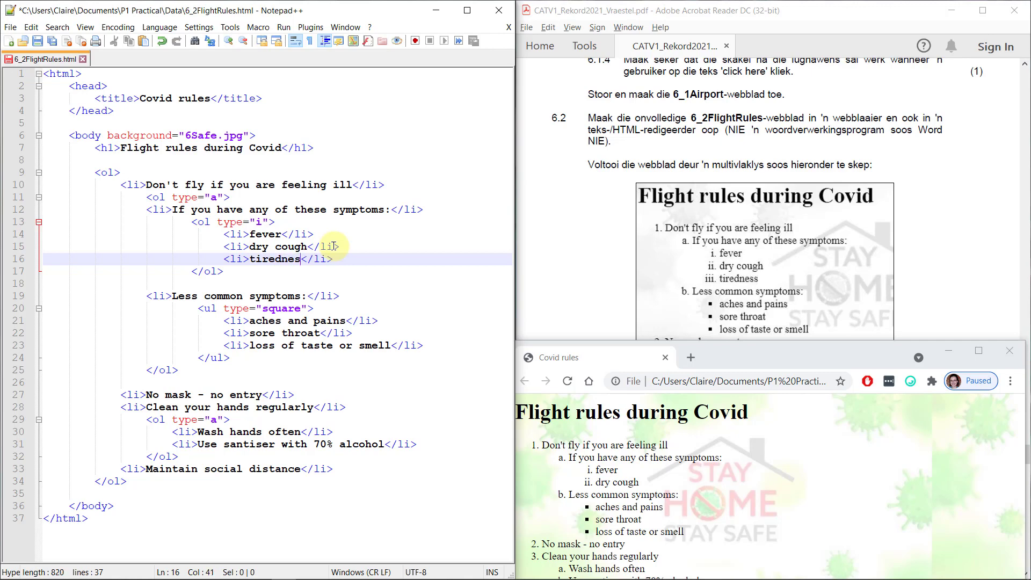